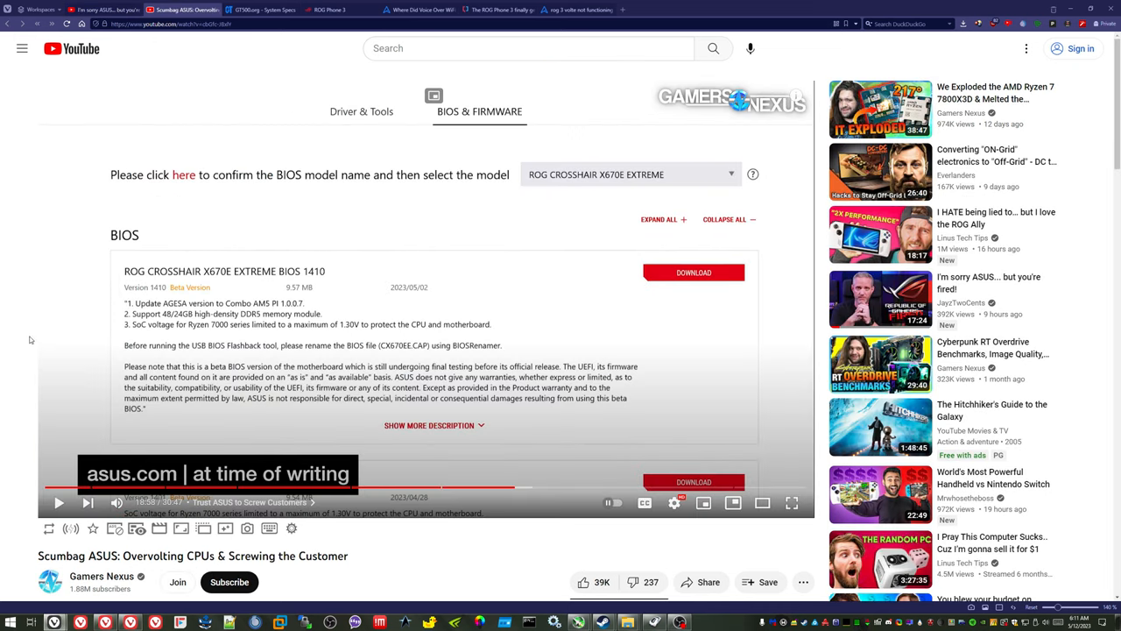
mouse_move(21, 351)
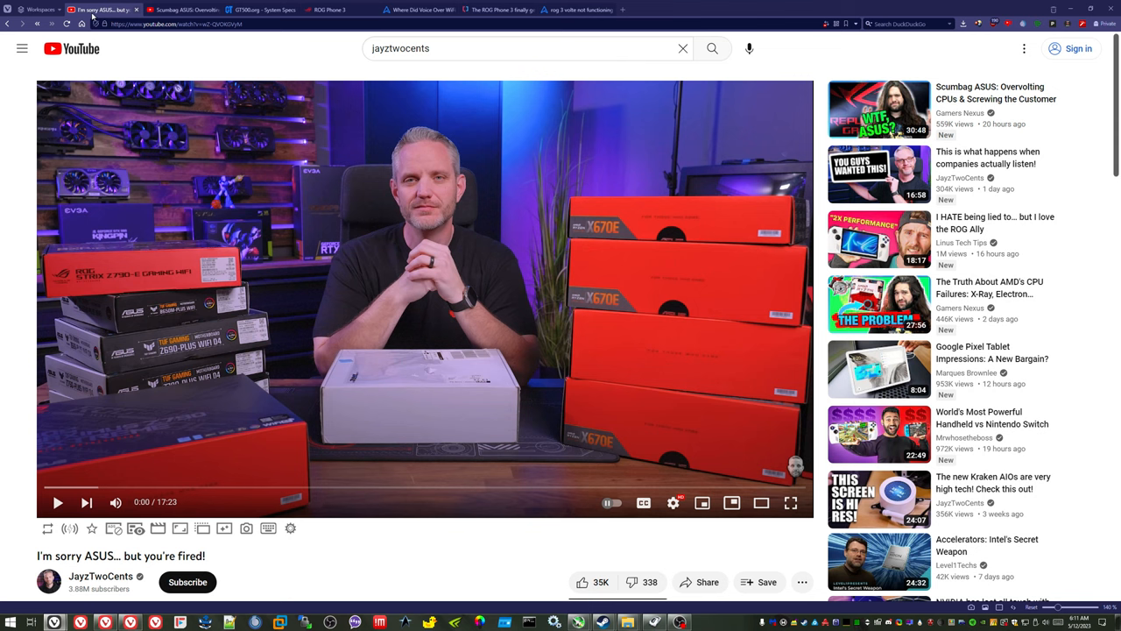
mouse_move(95, 17)
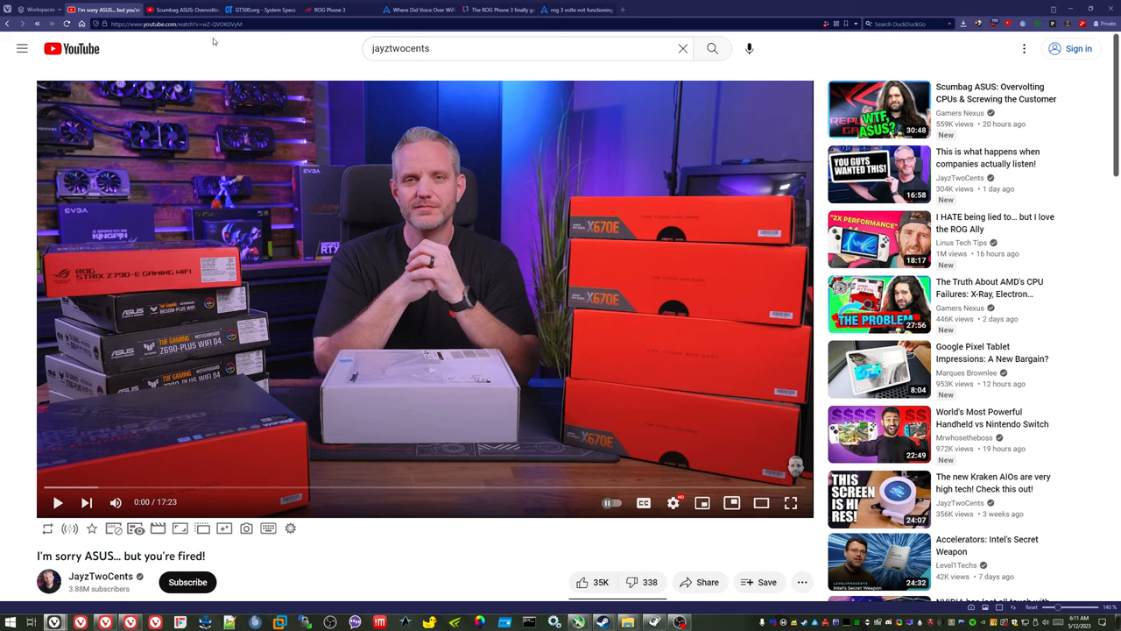
mouse_move(219, 46)
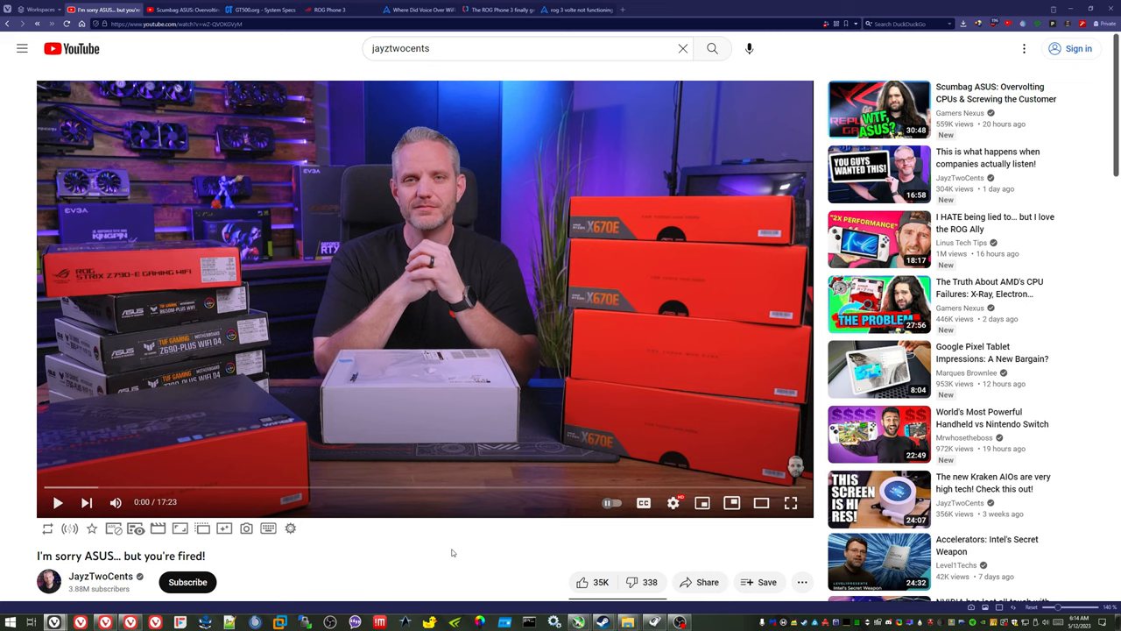
Show the ASUS ROG Phone 3 product page with its 'Game Changer' introduction
left_click(333, 11)
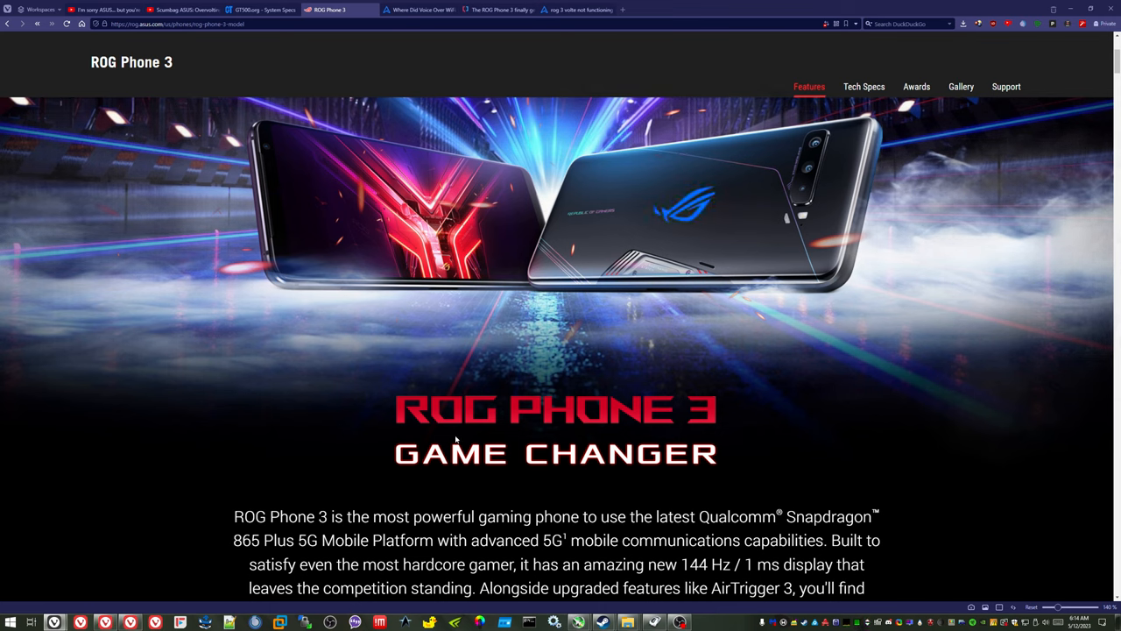
mouse_move(501, 341)
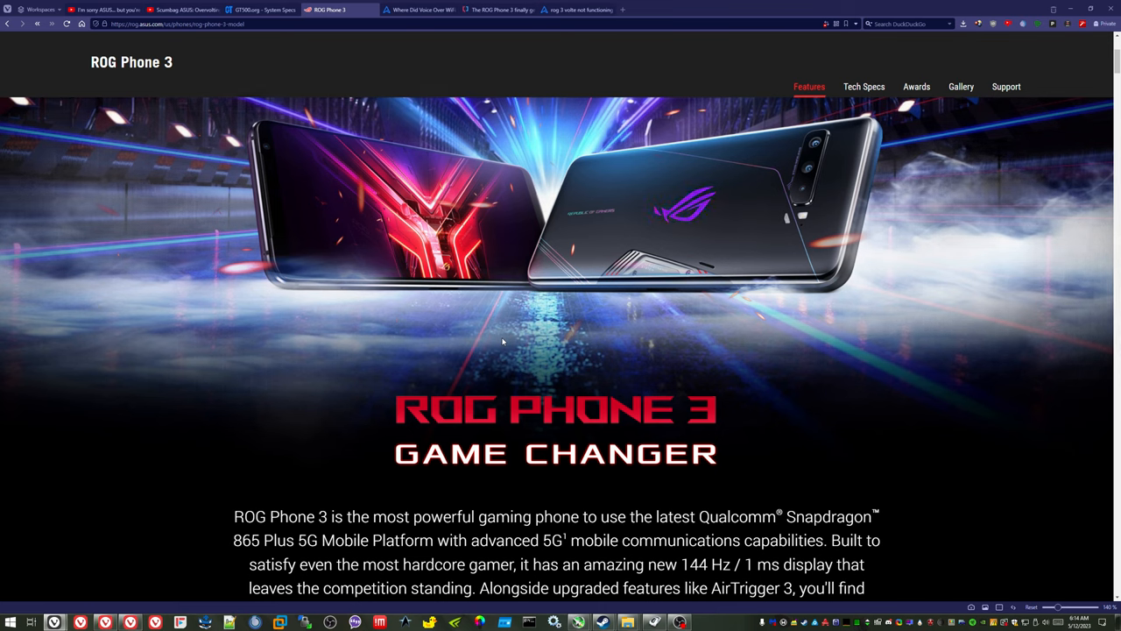
mouse_move(542, 87)
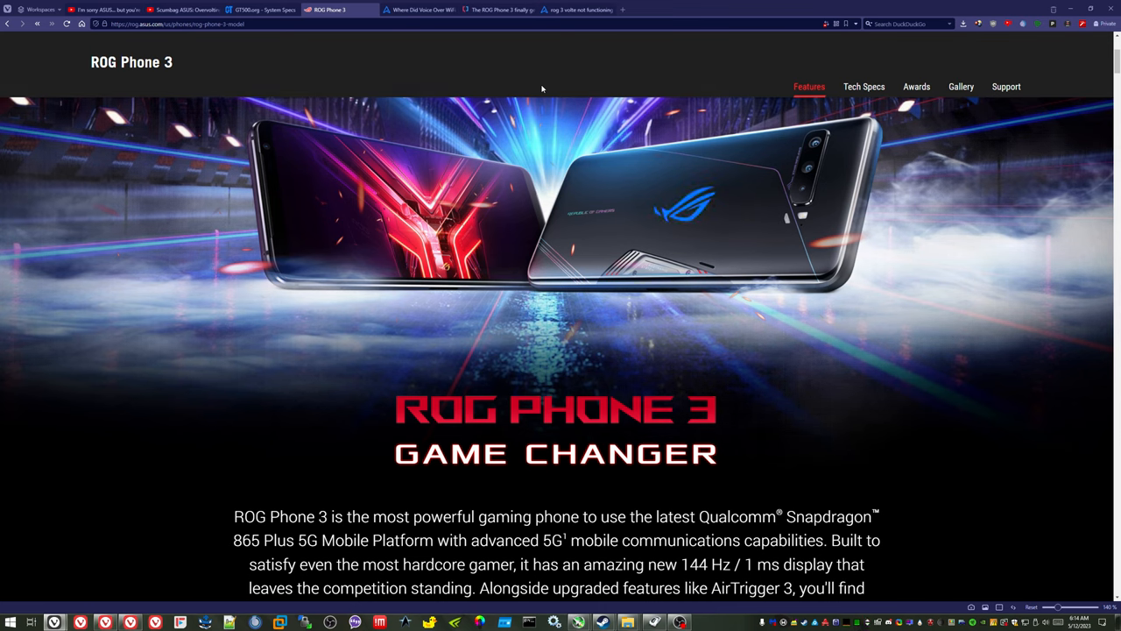
Show the XDA article on the ROG Phone 3 VoLTE update and highlight its publication date
left_click(499, 10)
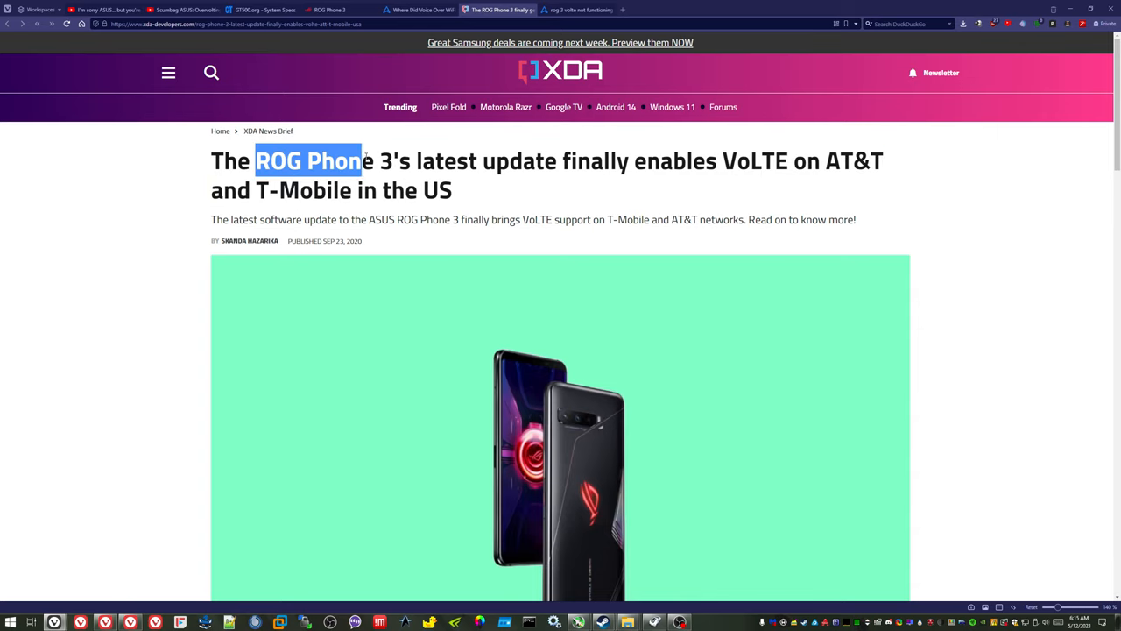
left_click(136, 246)
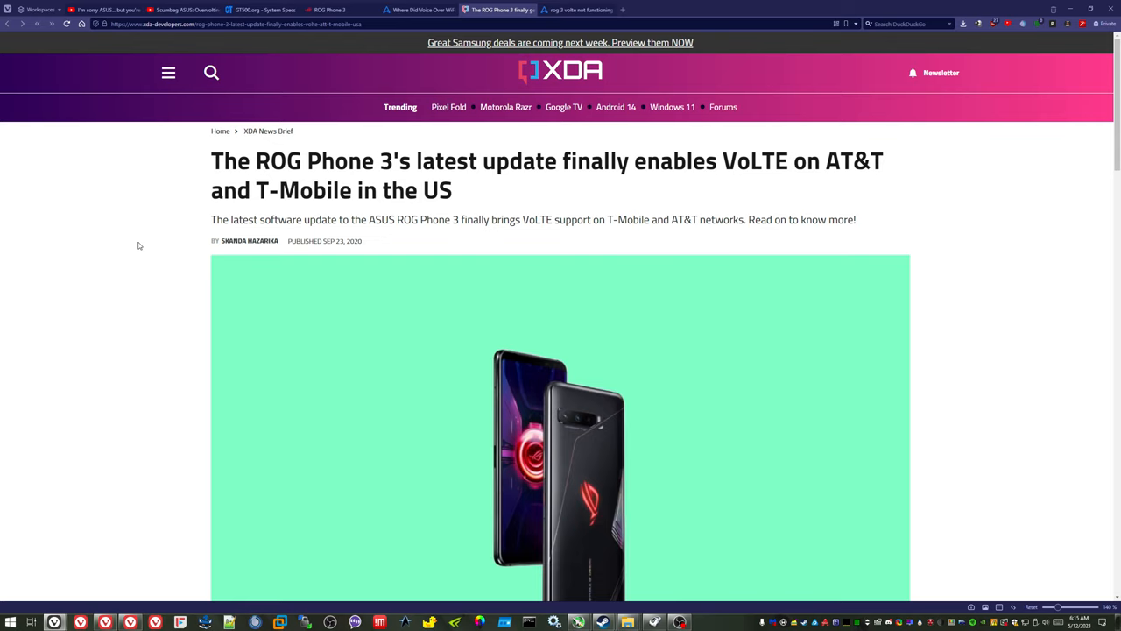
mouse_move(136, 289)
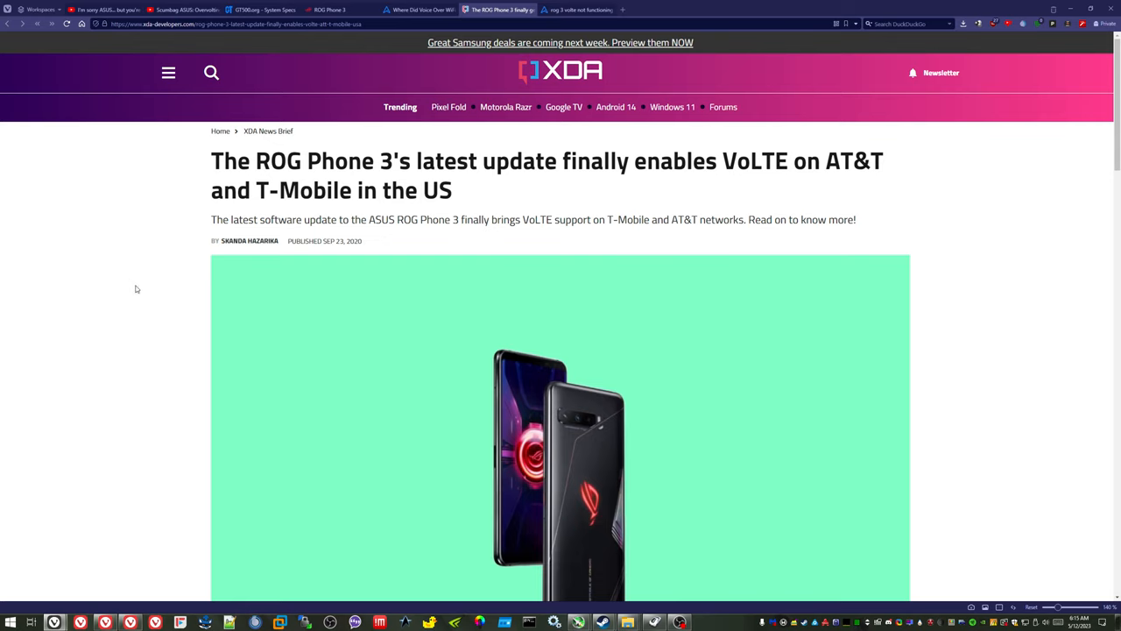
double_click(315, 240)
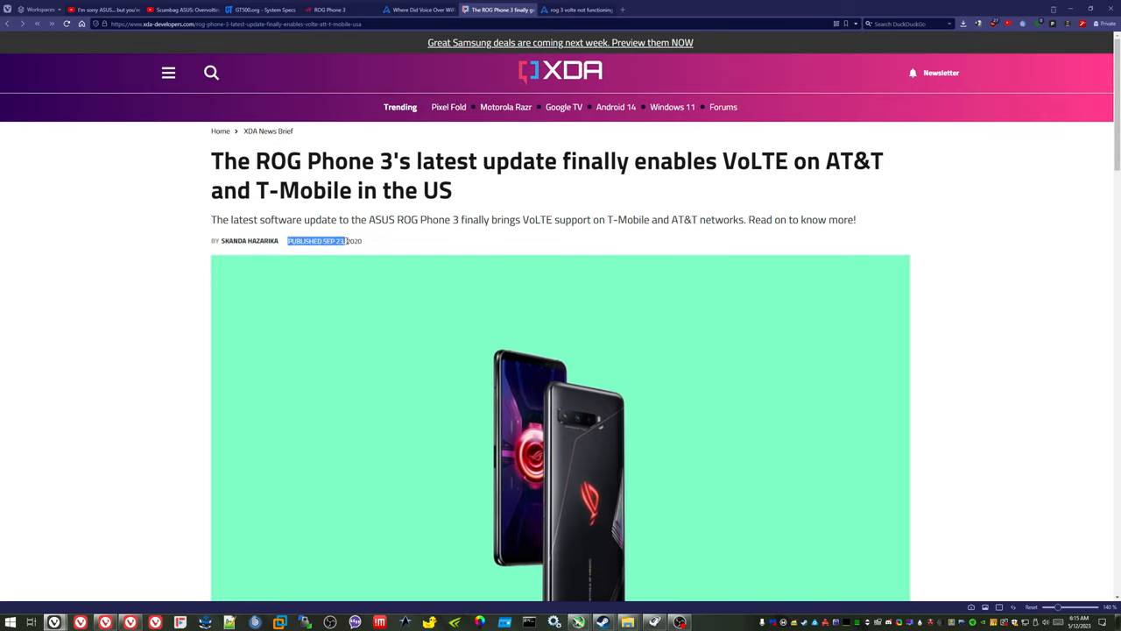
scroll("down", 3)
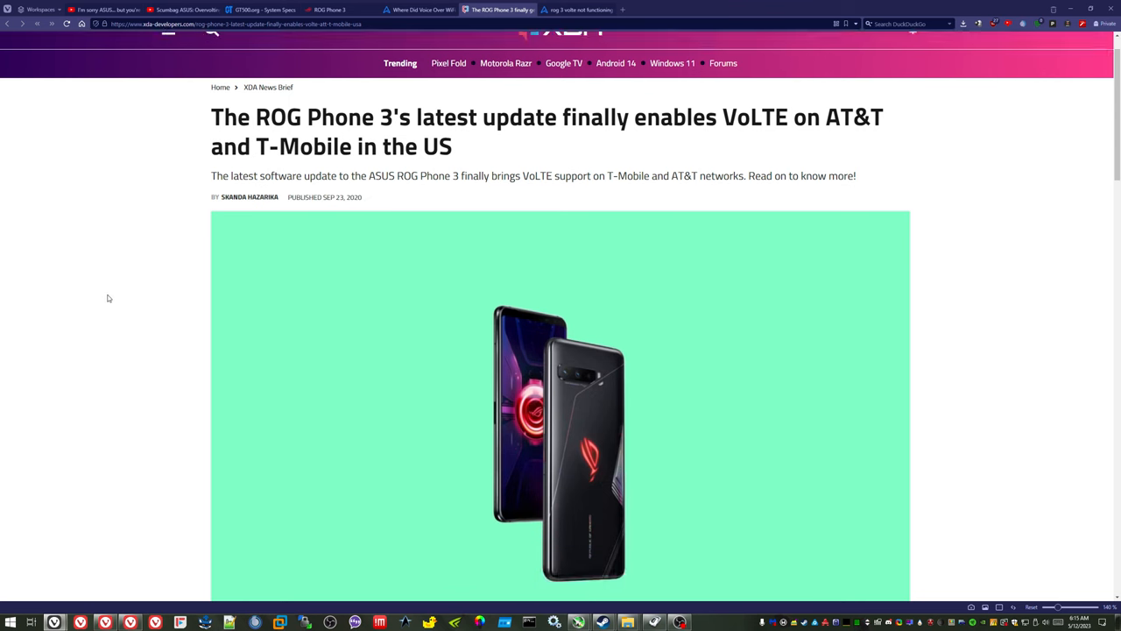
Highlight the sentence saying firmware 17.0823.2008.70 secretly enabled VoLTE on AT&T and T-Mobile
scroll("down", 3)
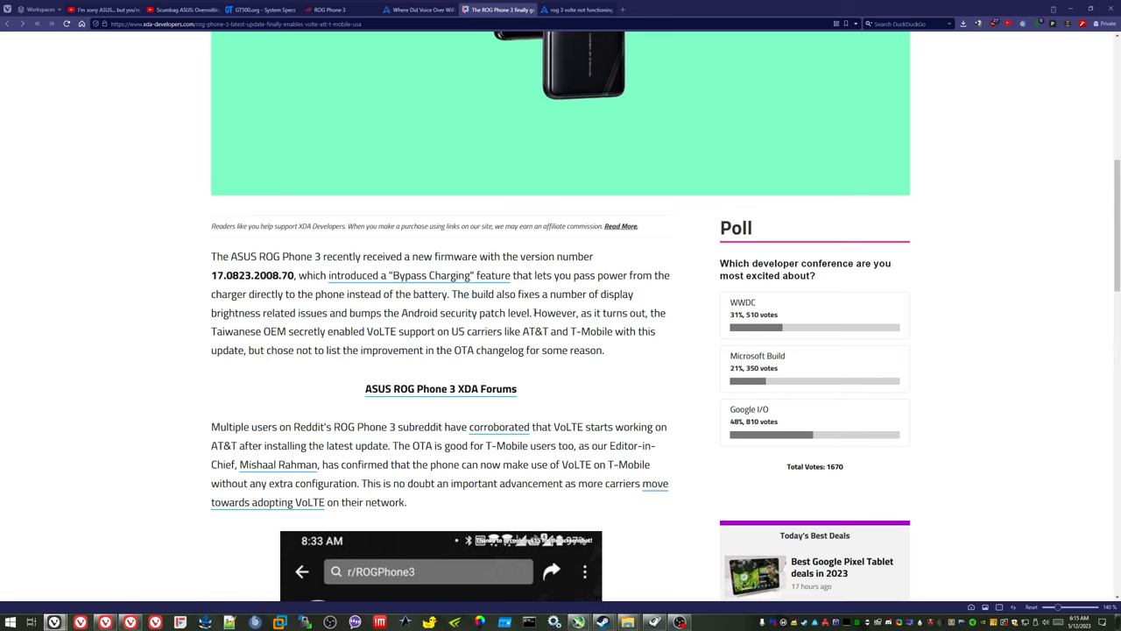
left_click_drag(536, 312, 603, 350)
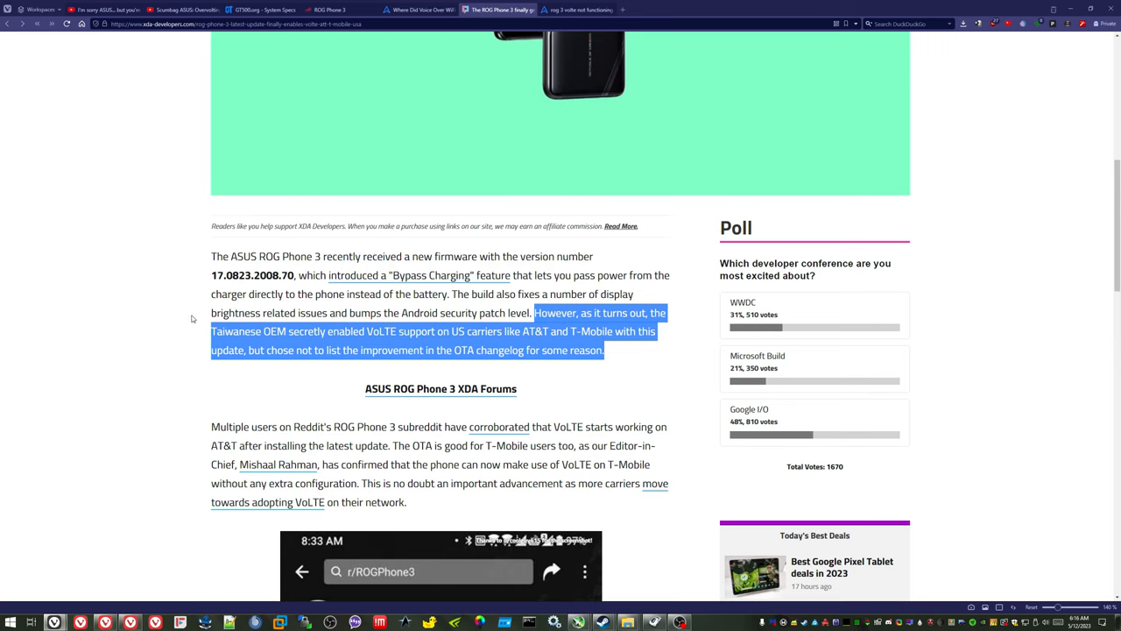
mouse_move(175, 282)
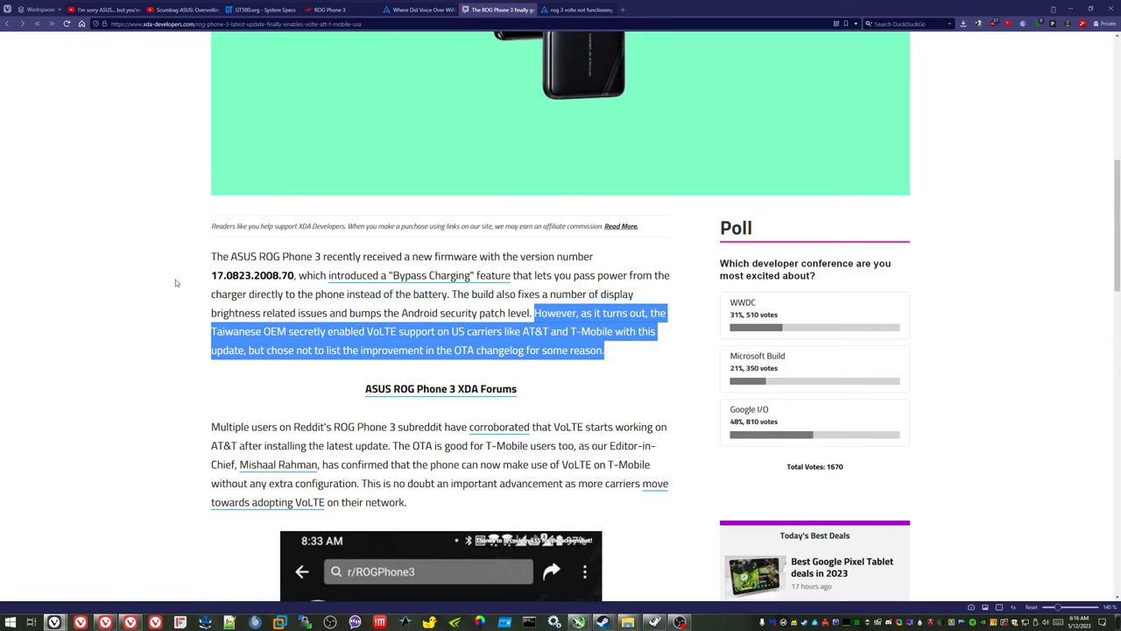
mouse_move(575, 11)
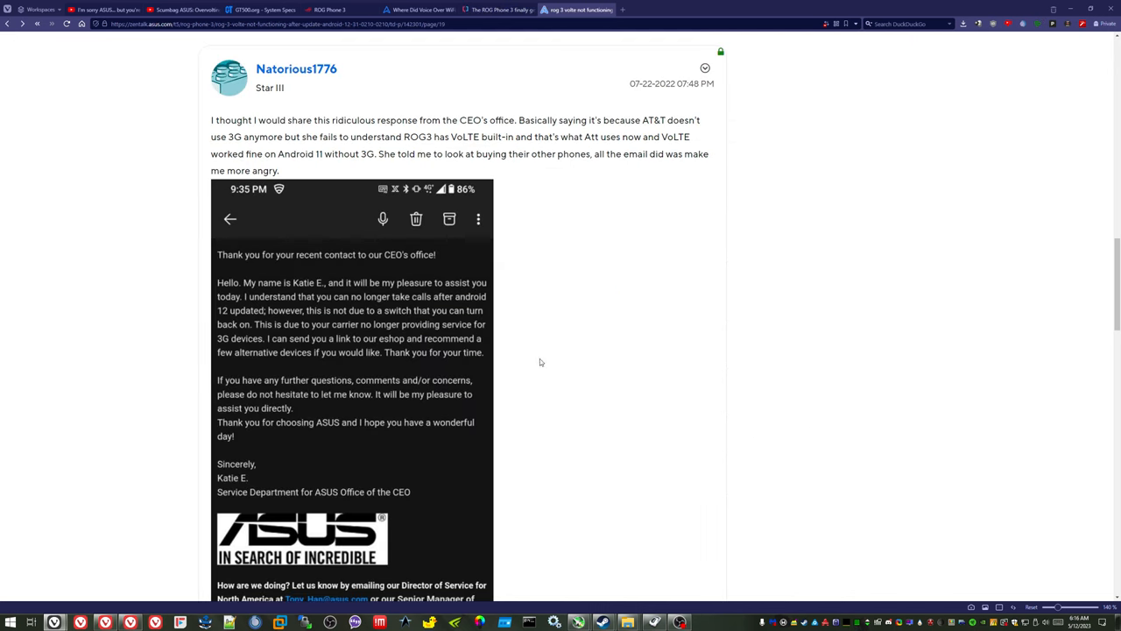
Scroll the ZenTalk thread to Natorious1776's screenshot of the ASUS CEO office email about 3G calling
scroll("down", 3)
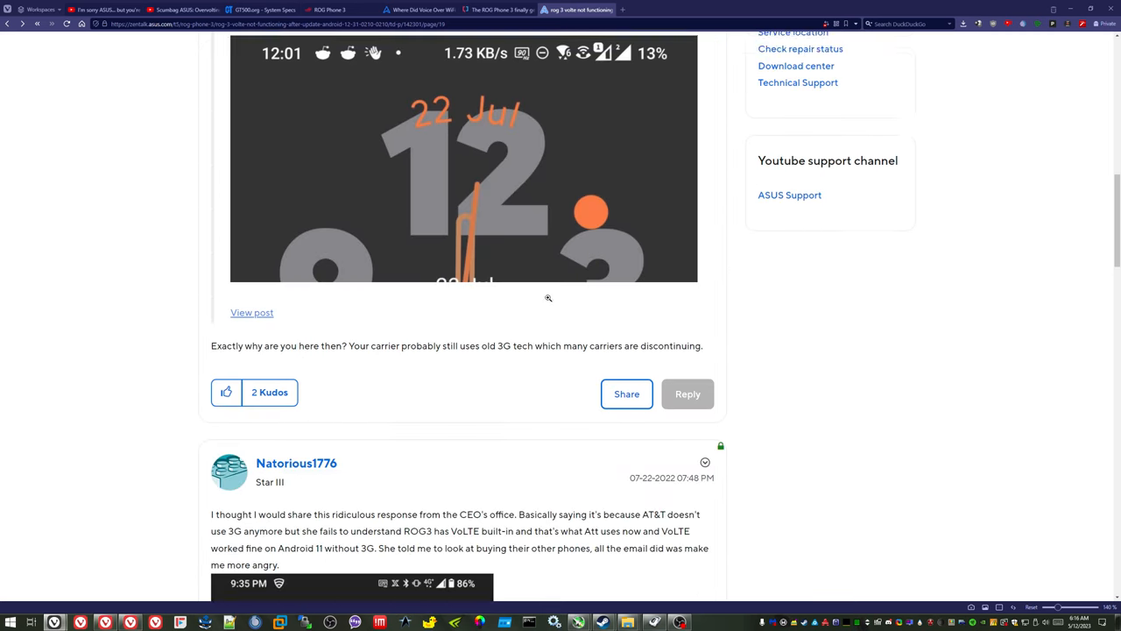
scroll("down", 3)
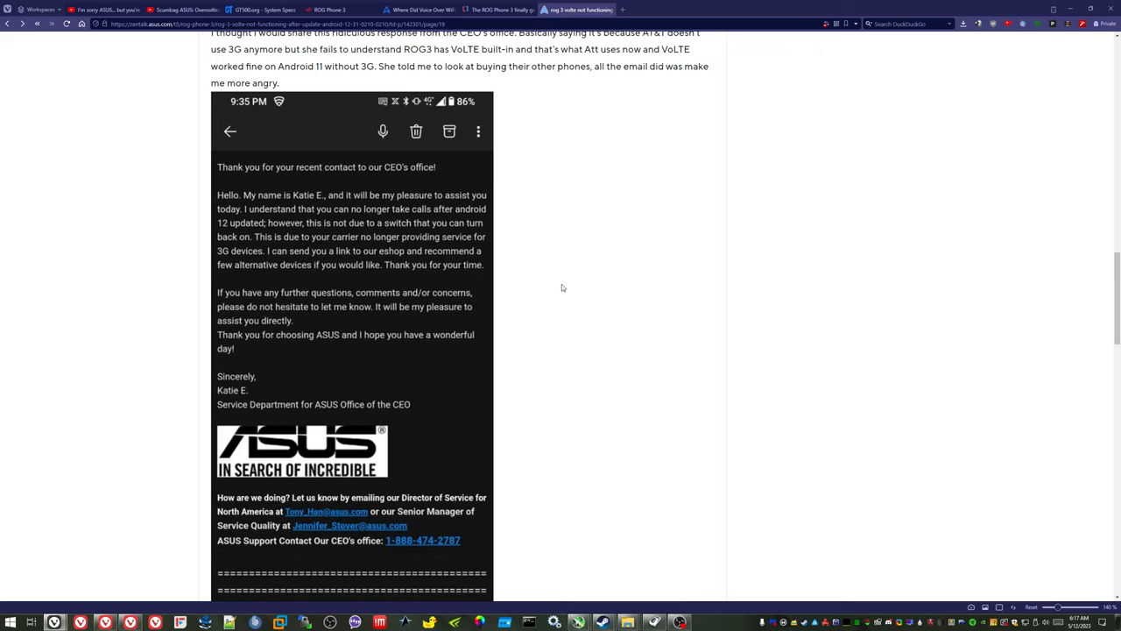
scroll("down", 3)
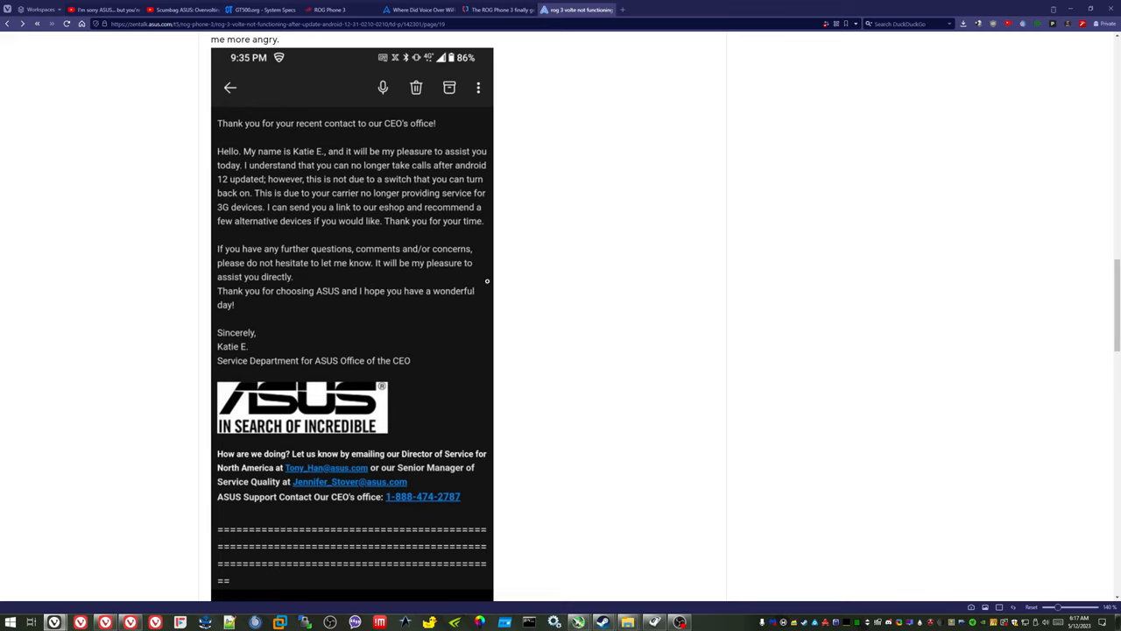
mouse_move(438, 378)
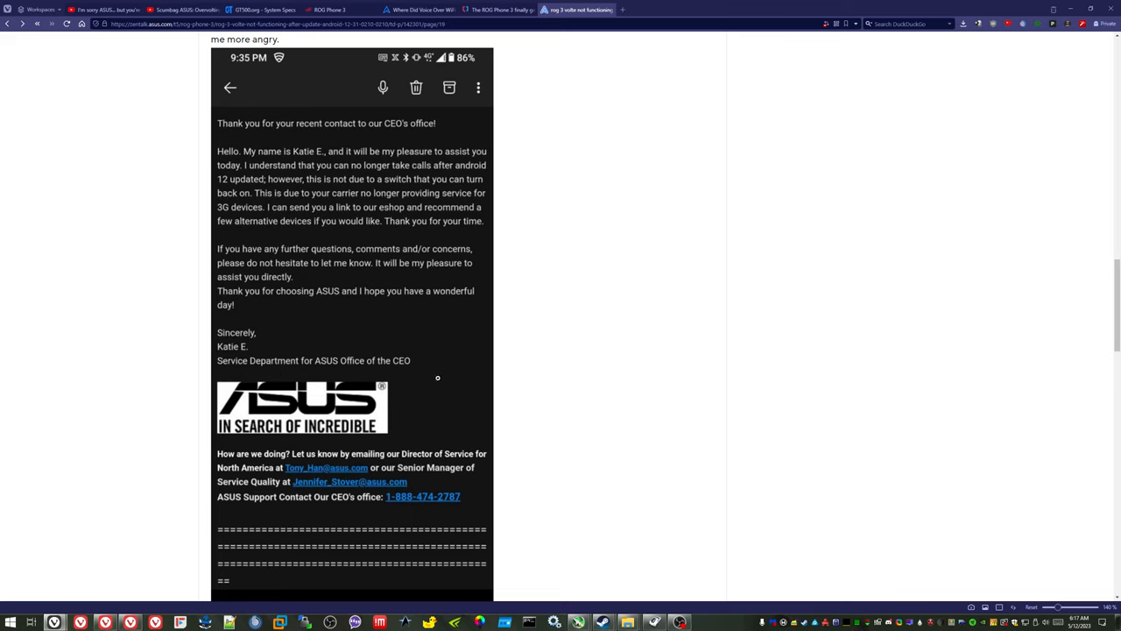
mouse_move(302, 368)
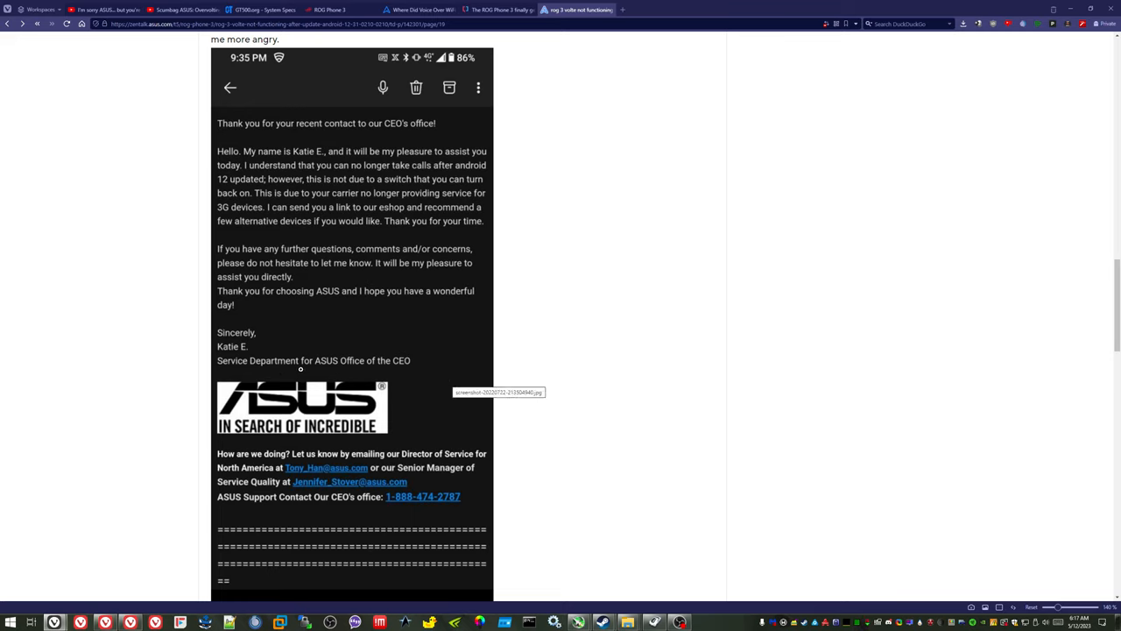
mouse_move(449, 370)
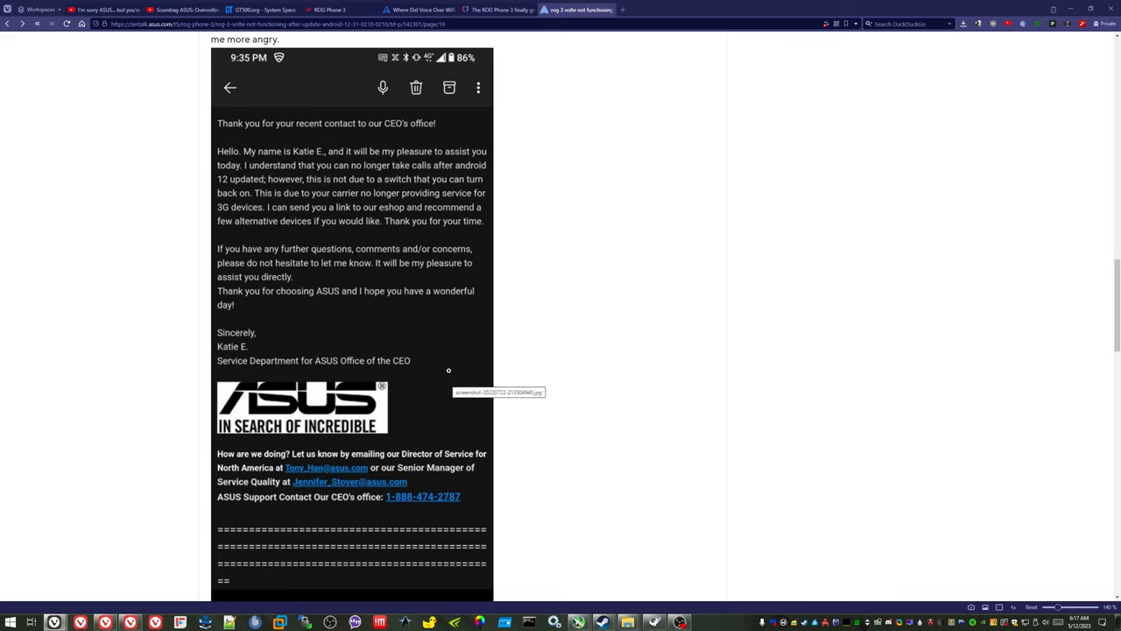
mouse_move(208, 158)
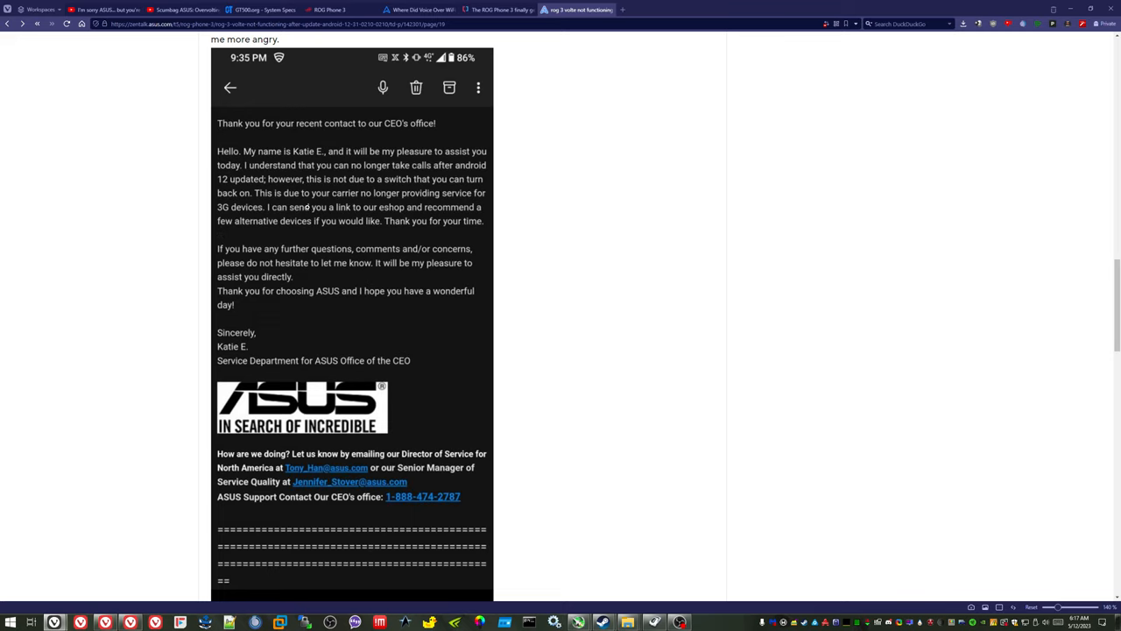
mouse_move(459, 201)
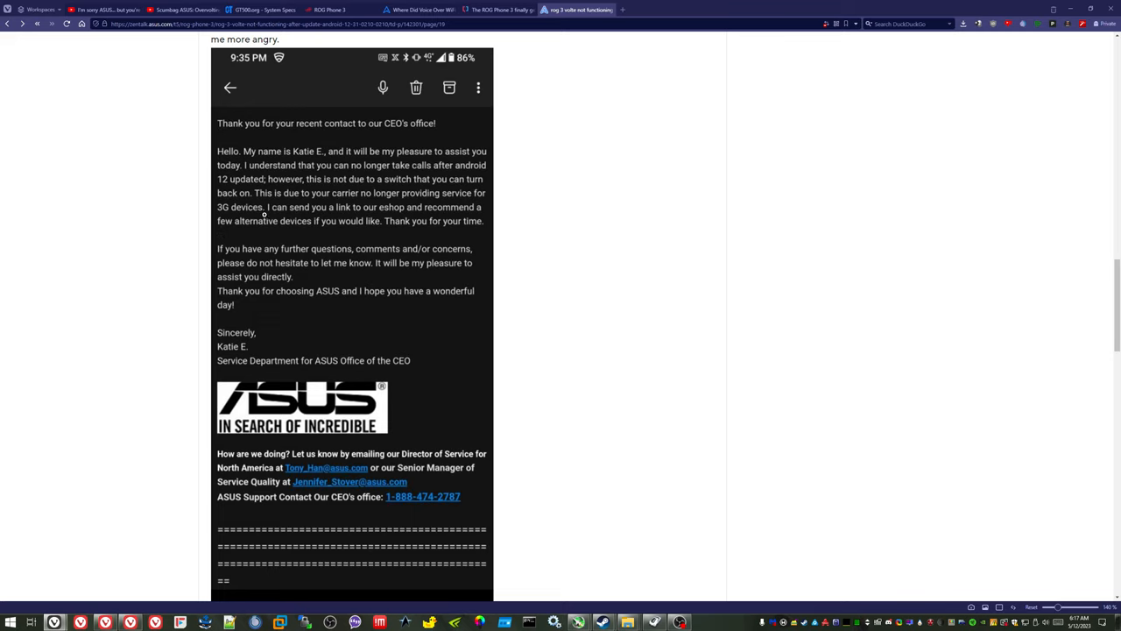
mouse_move(361, 212)
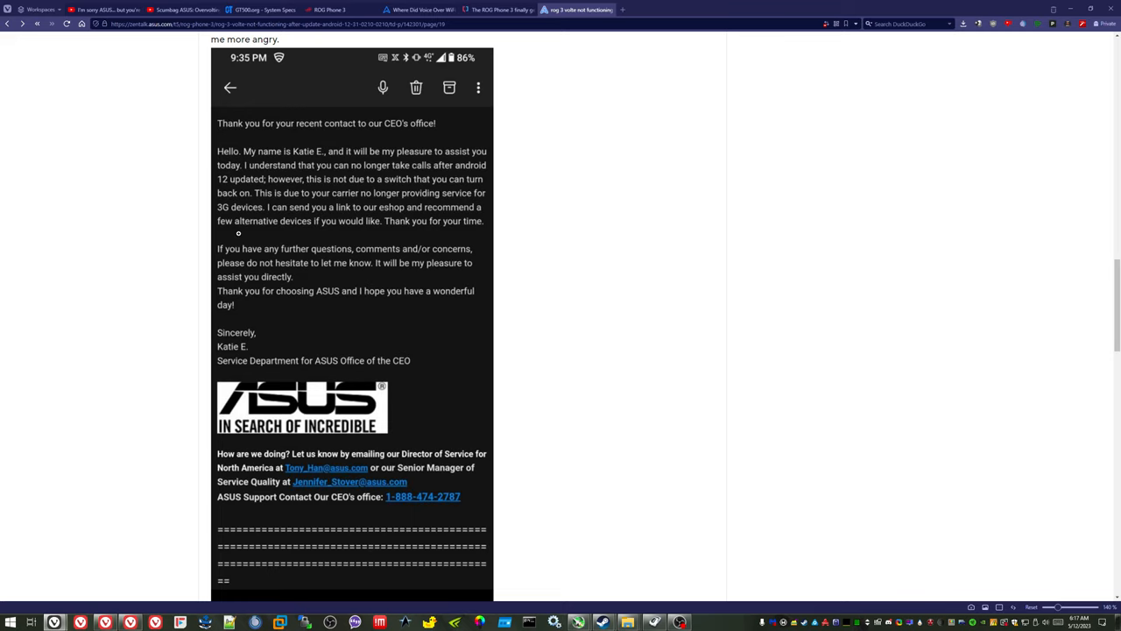
mouse_move(368, 231)
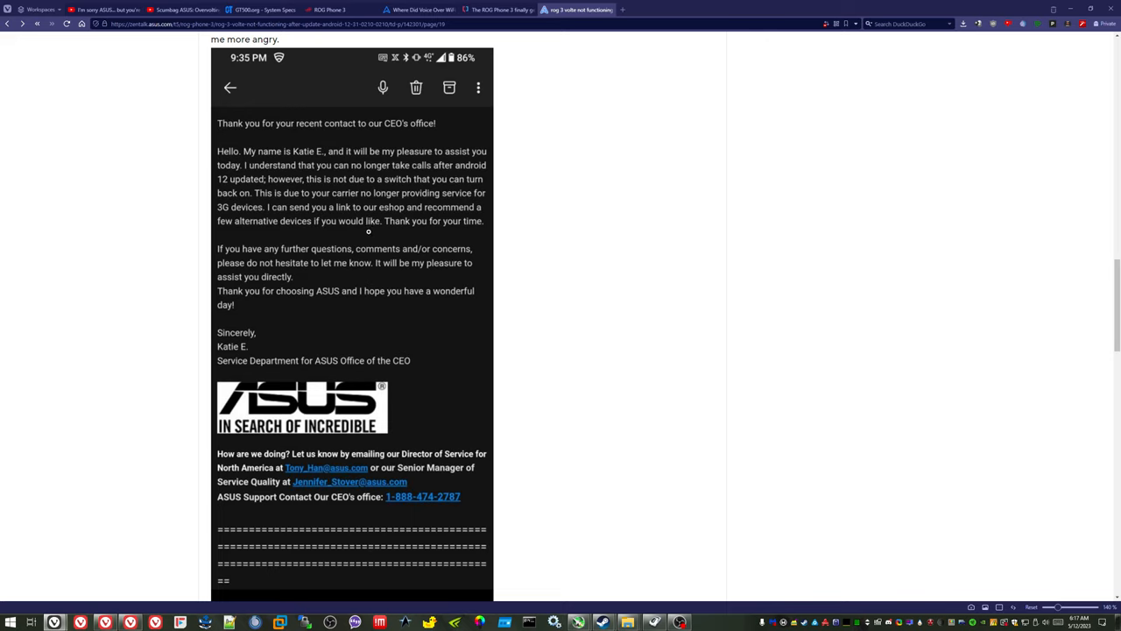
mouse_move(536, 233)
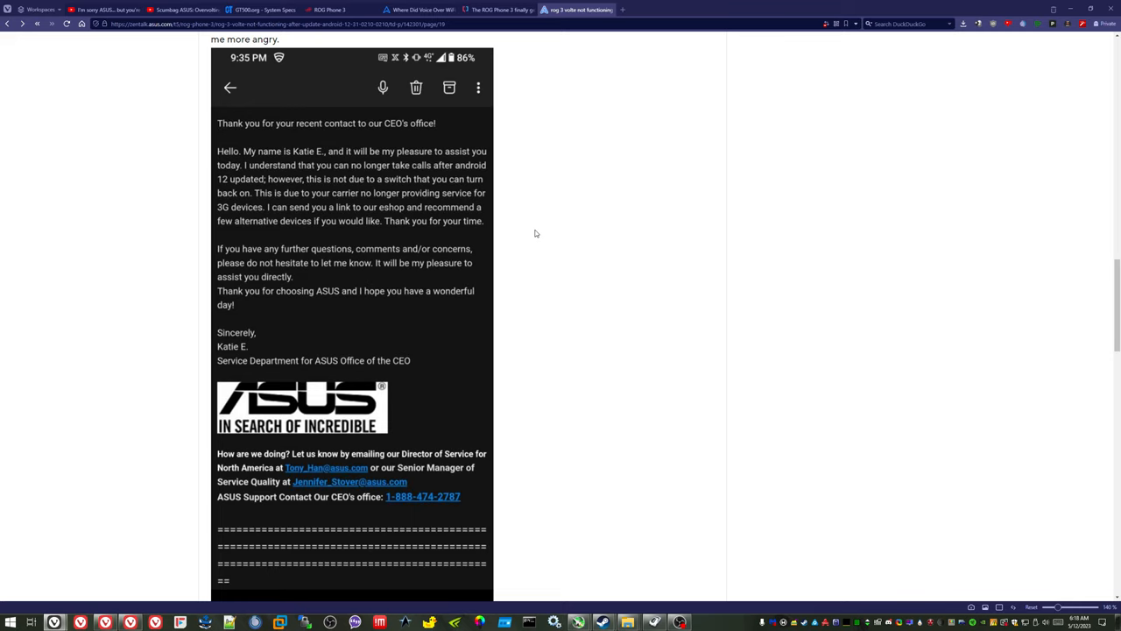
mouse_move(645, 215)
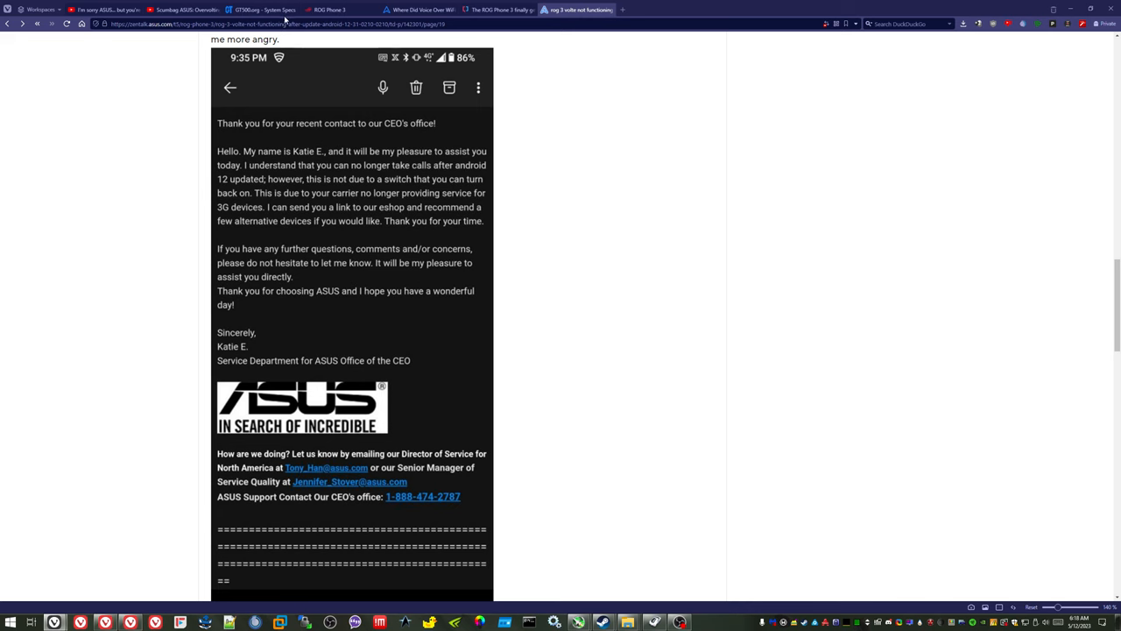
Switch to the Gamers Nexus 'Scumbag ASUS' video showing the Crosshair X670E BIOS 1410 beta listing
left_click(182, 11)
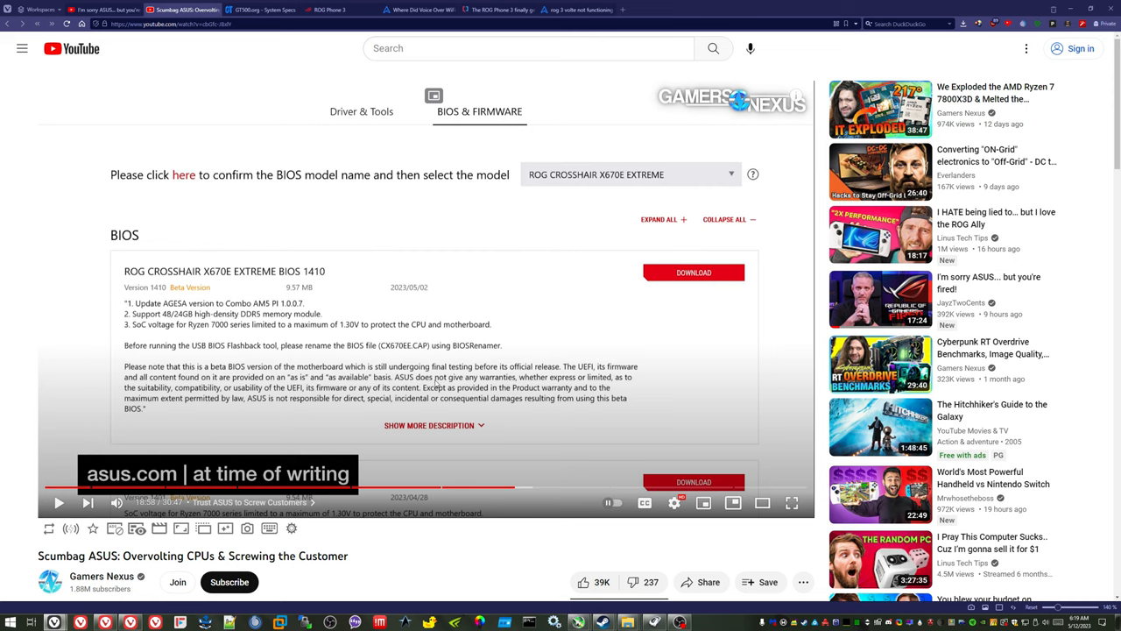
mouse_move(438, 382)
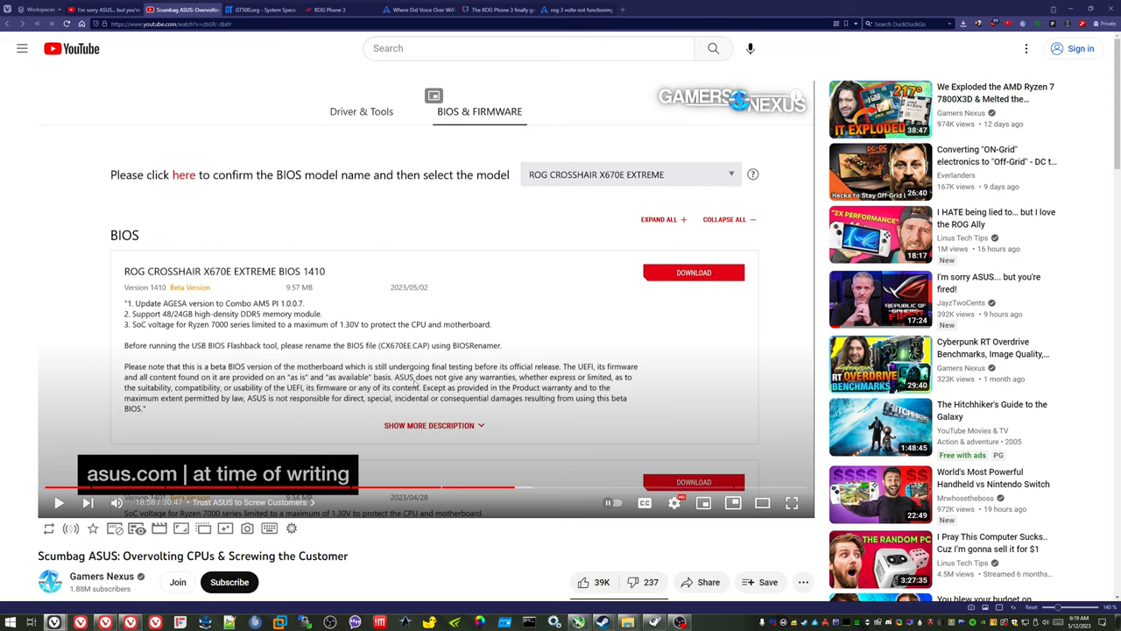
mouse_move(119, 282)
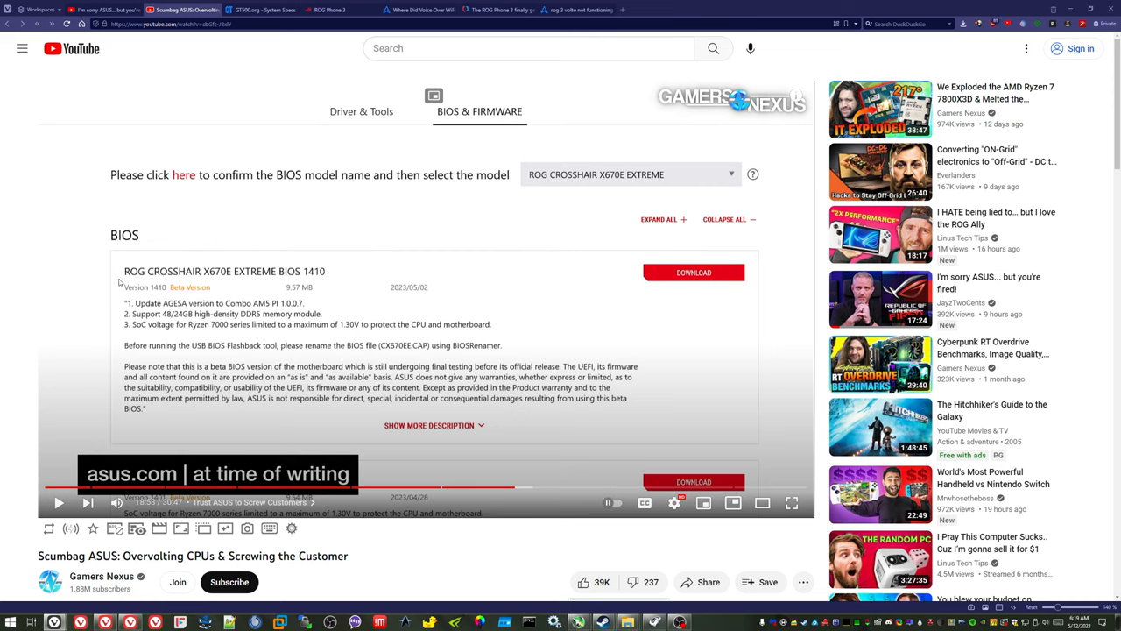
mouse_move(403, 399)
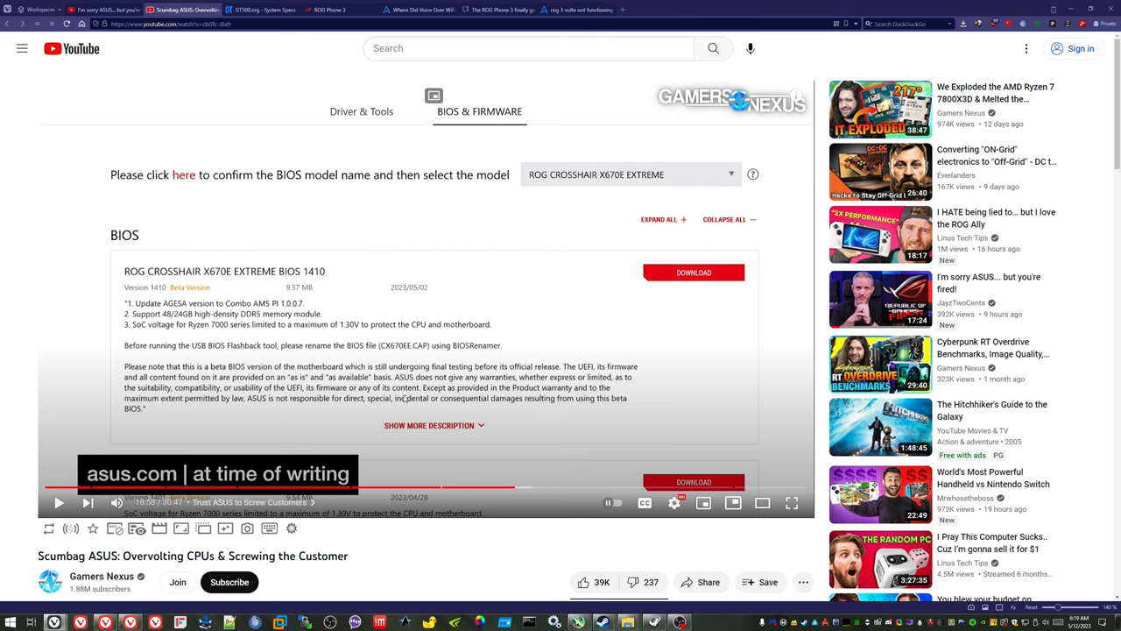
mouse_move(402, 394)
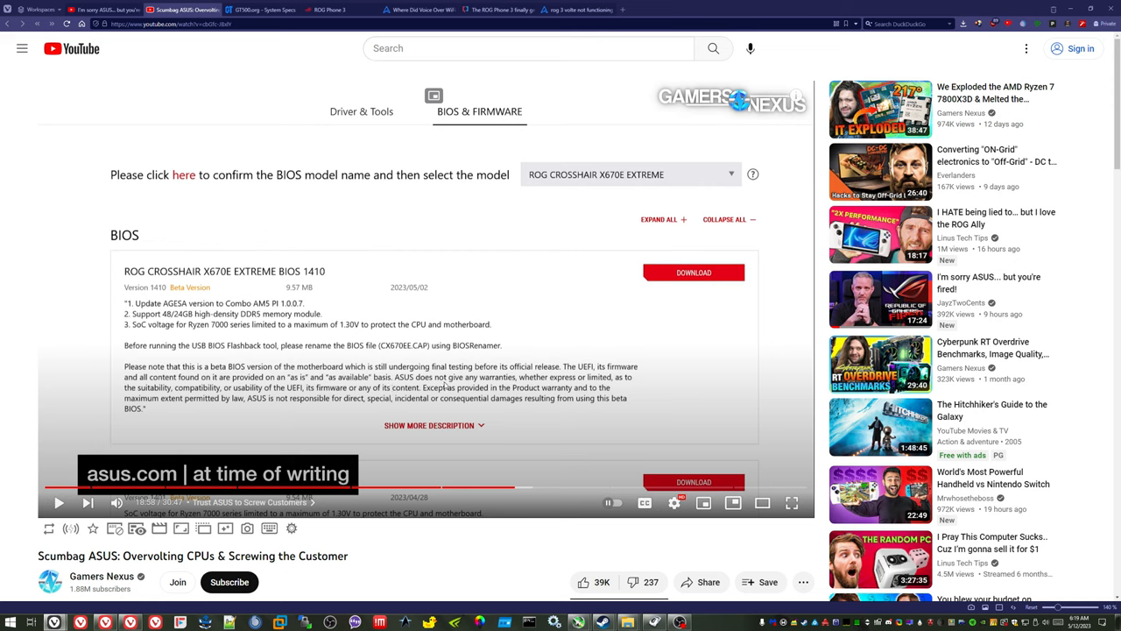
mouse_move(564, 379)
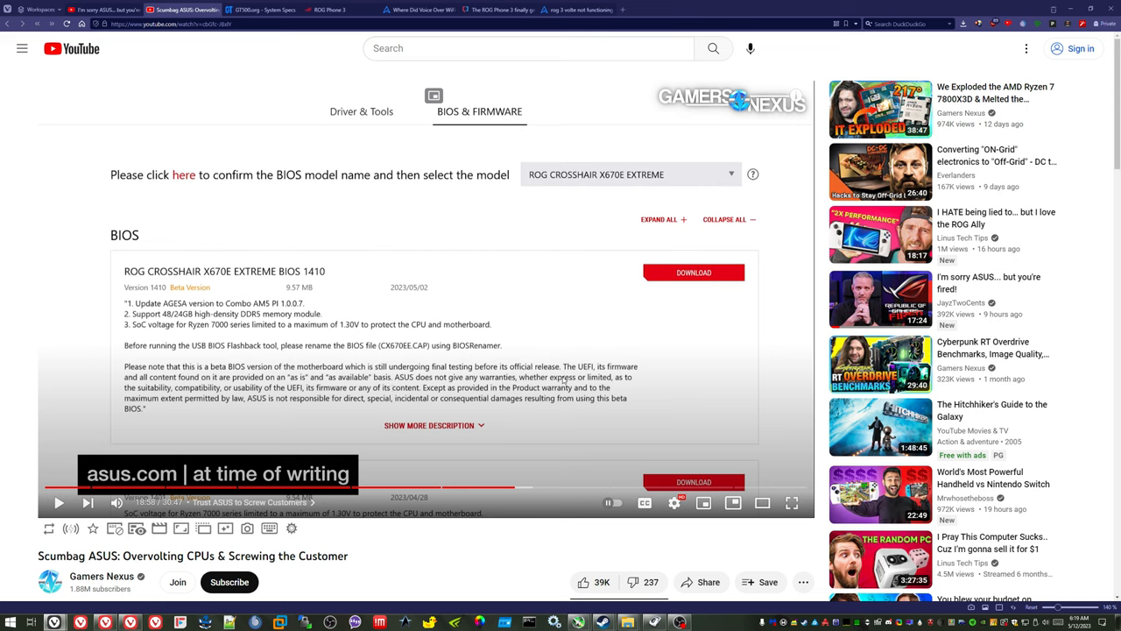
mouse_move(129, 396)
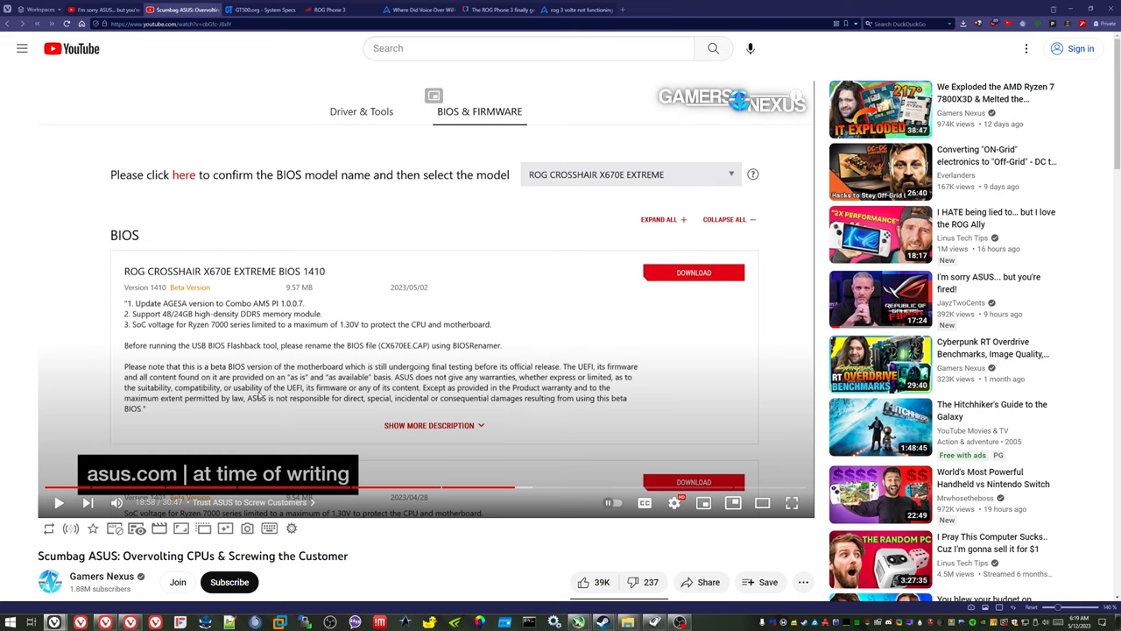
mouse_move(301, 396)
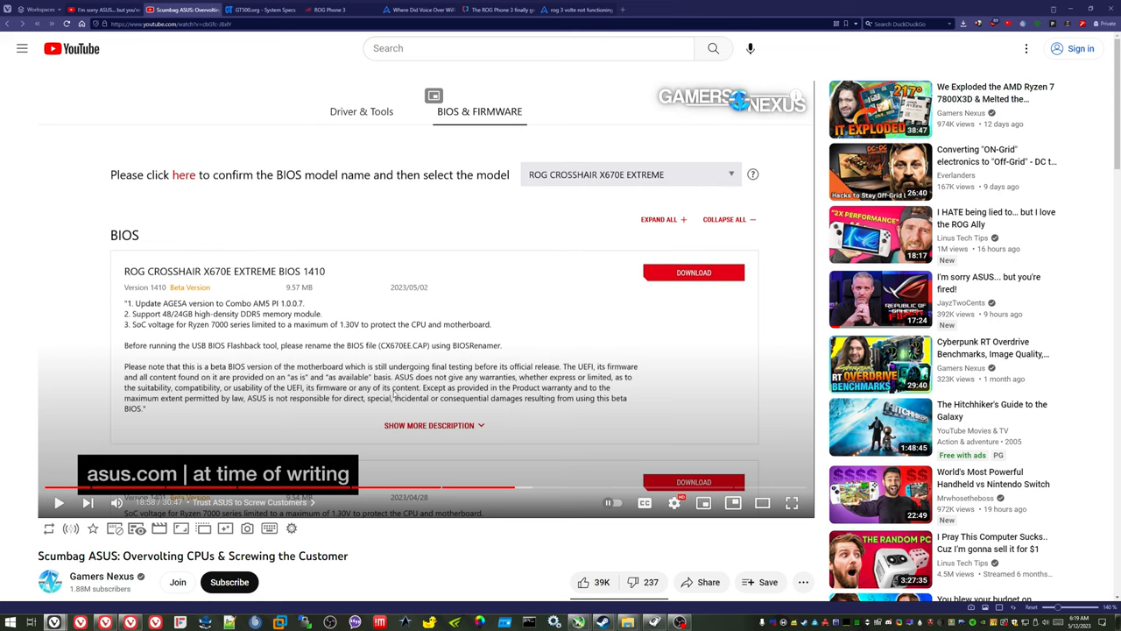
mouse_move(466, 396)
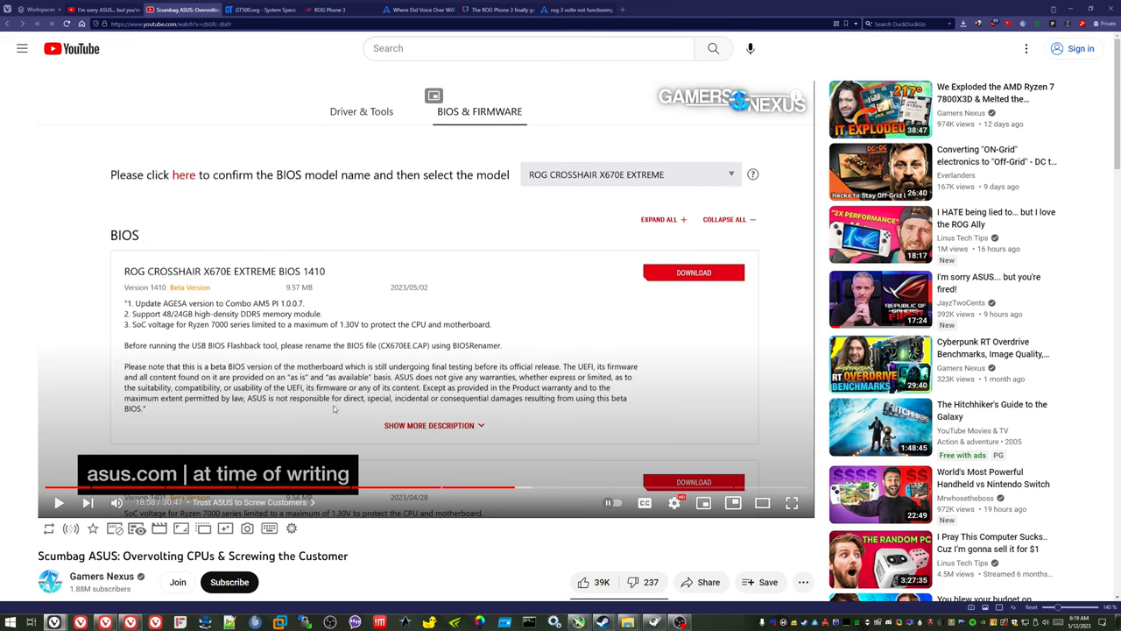
mouse_move(226, 410)
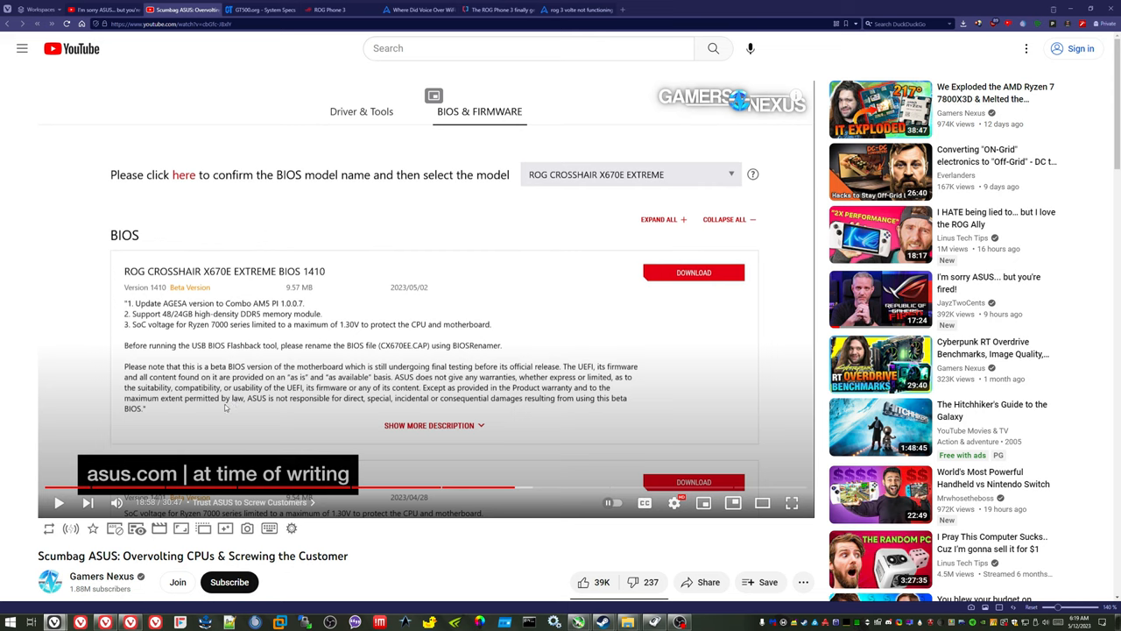
mouse_move(311, 412)
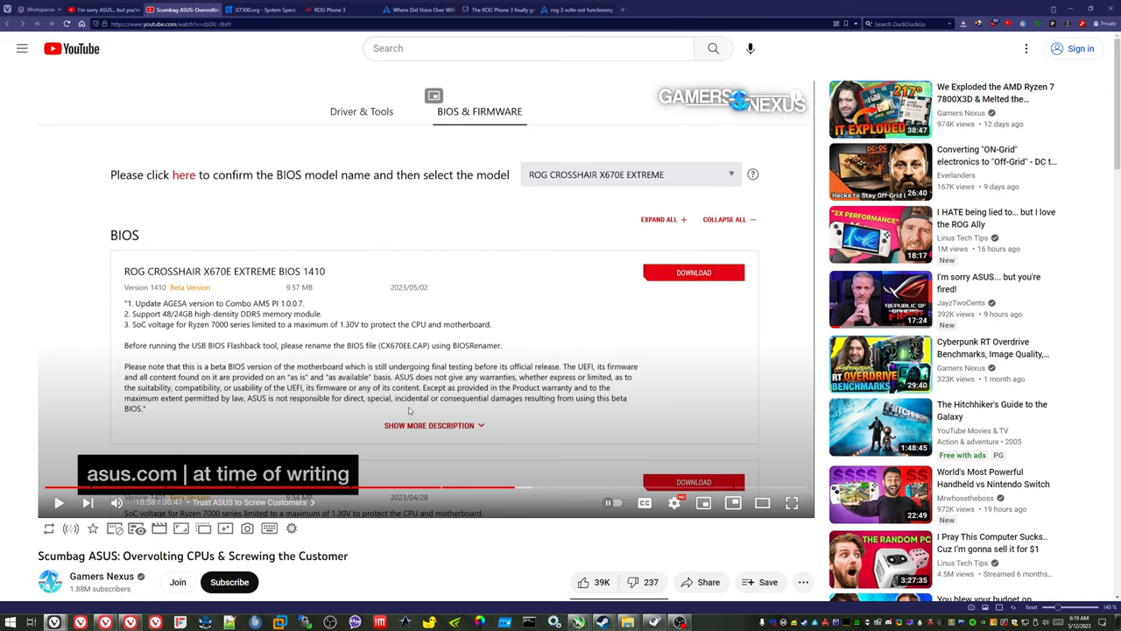
mouse_move(505, 407)
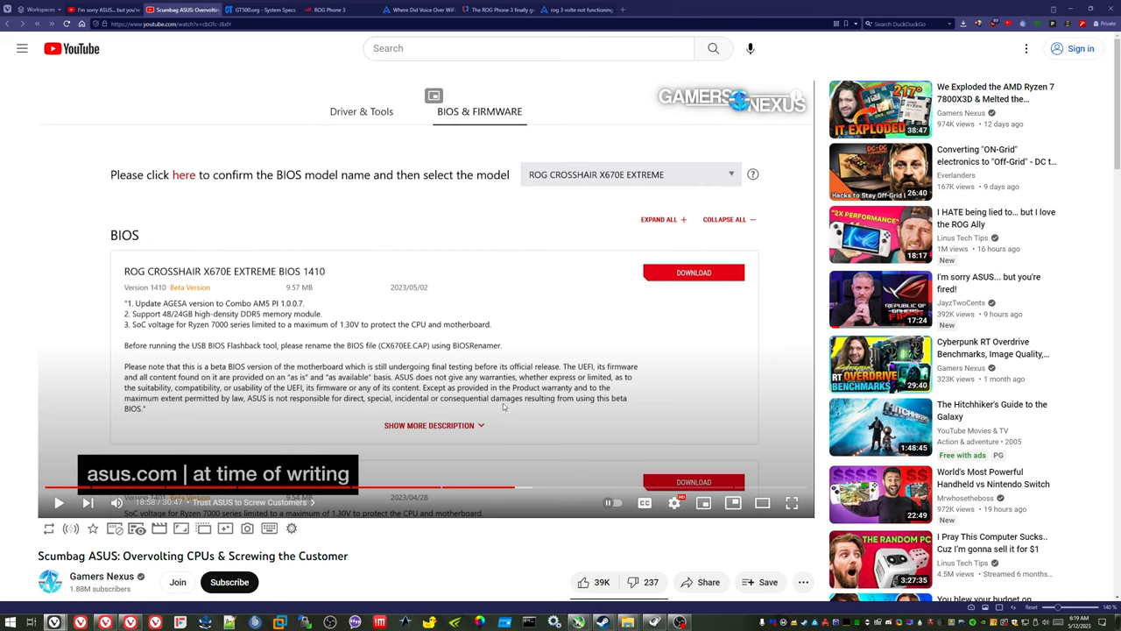
mouse_move(604, 406)
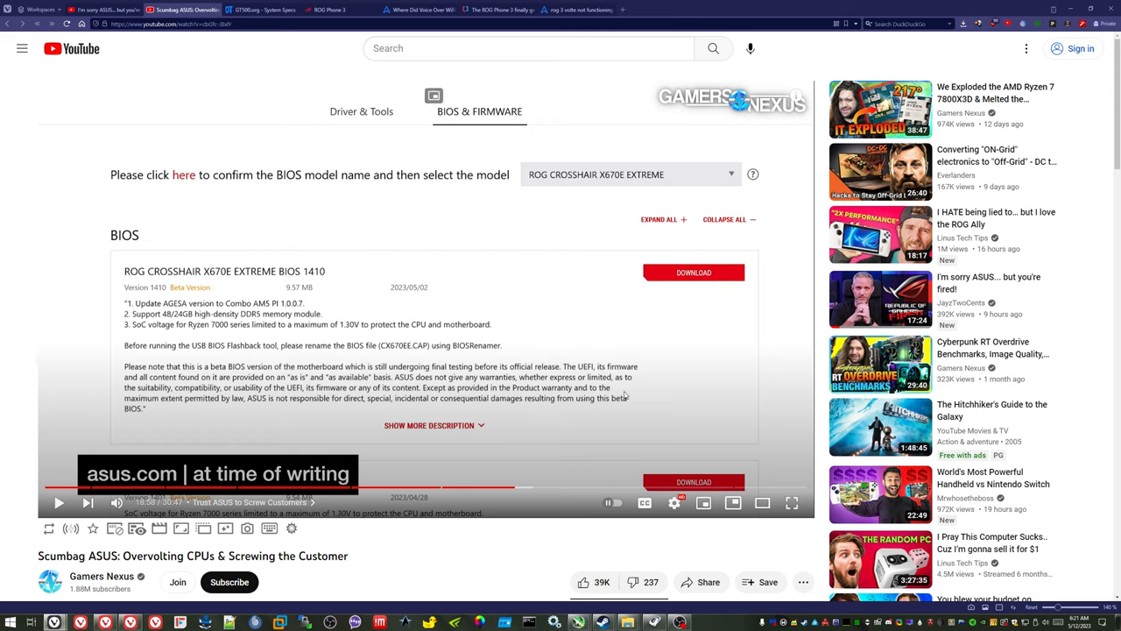
mouse_move(19, 373)
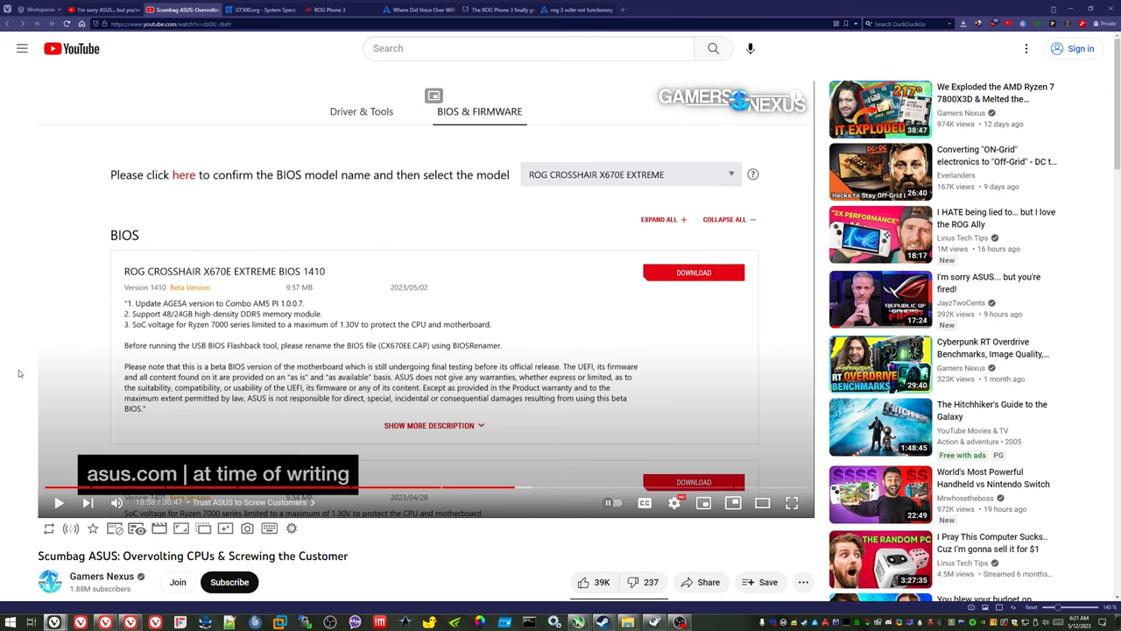
mouse_move(21, 368)
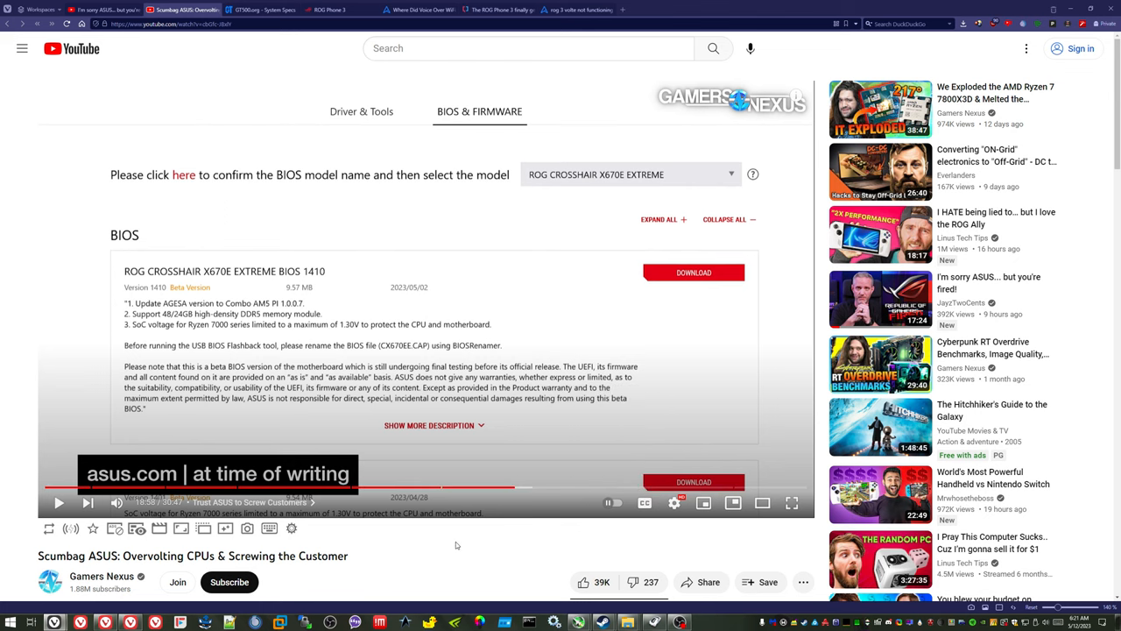
mouse_move(450, 543)
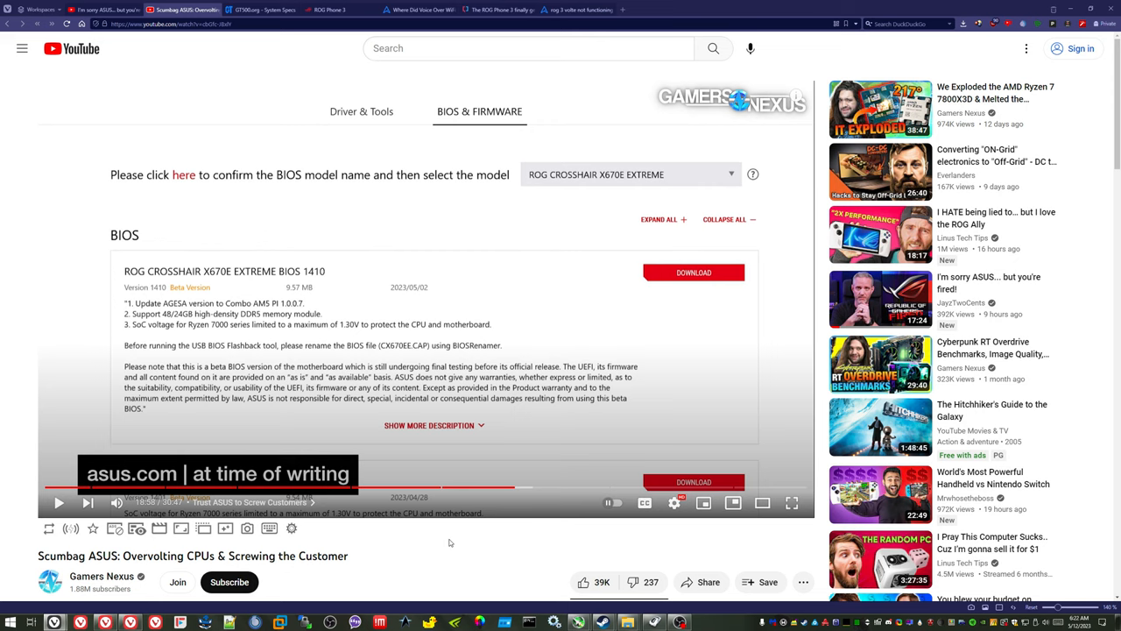
mouse_move(473, 533)
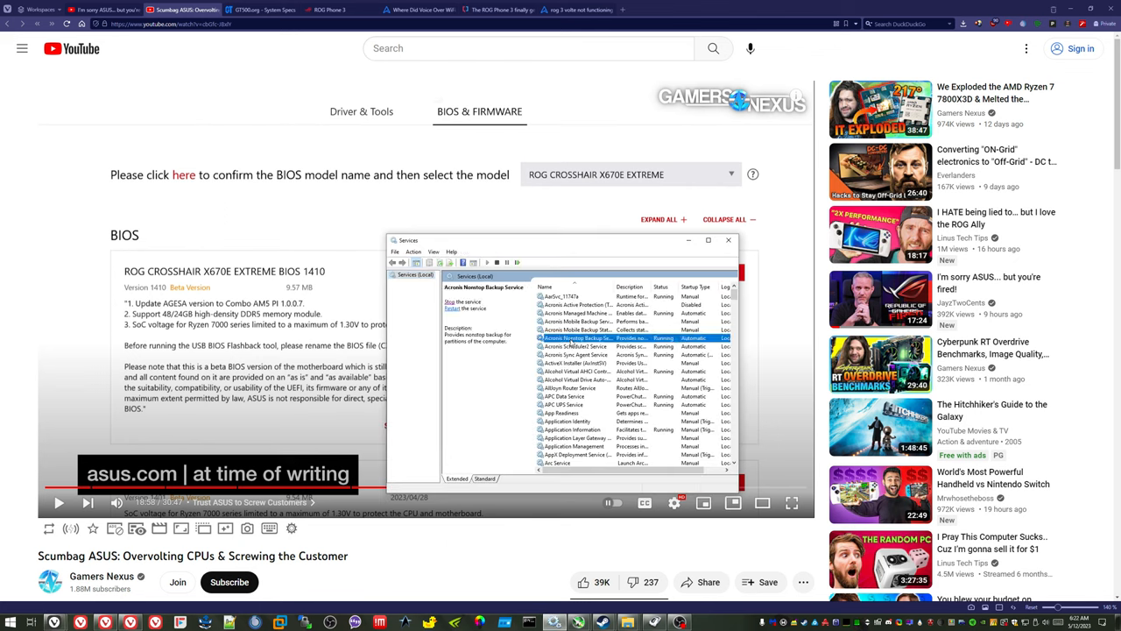
Scroll the Services list and bring up the Start menu's list of installed apps
scroll("down", 3)
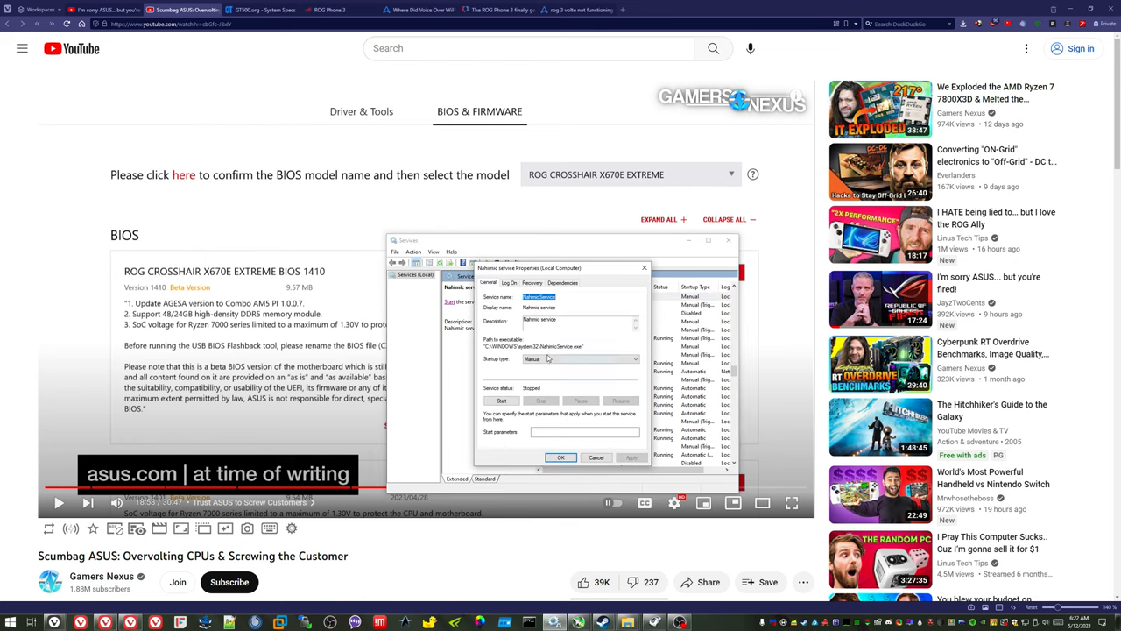
mouse_move(578, 368)
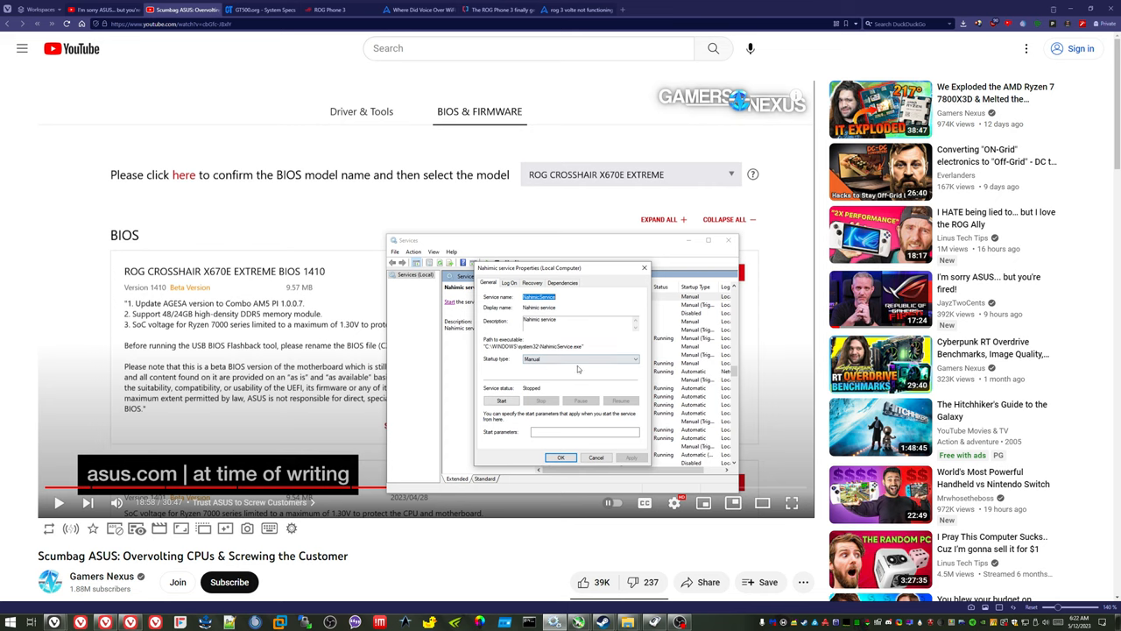
mouse_move(575, 375)
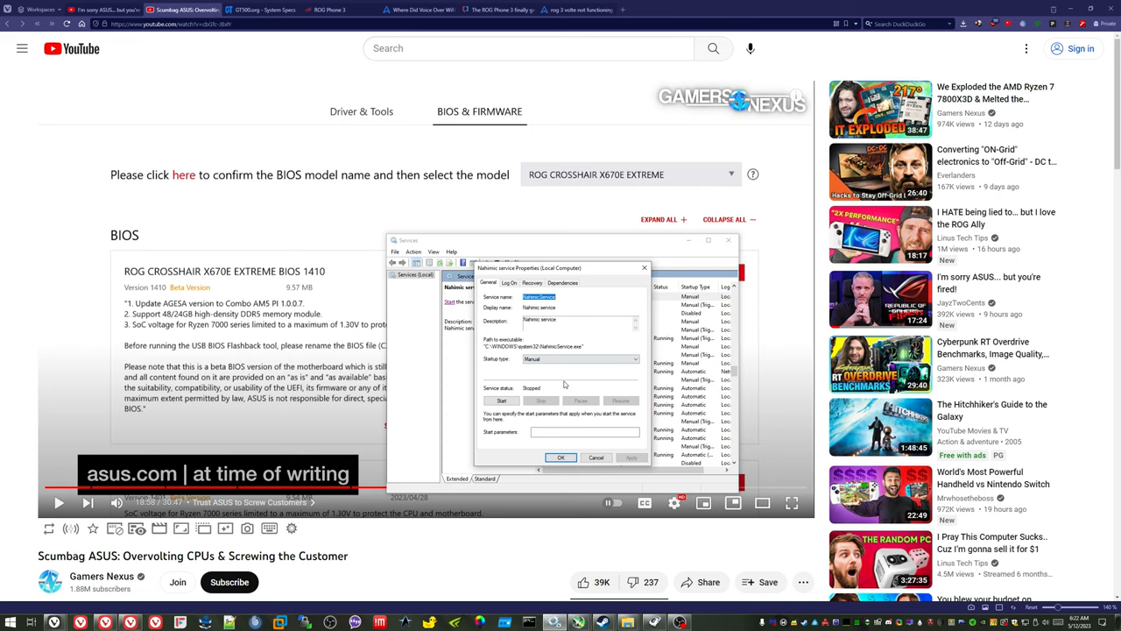
mouse_move(577, 380)
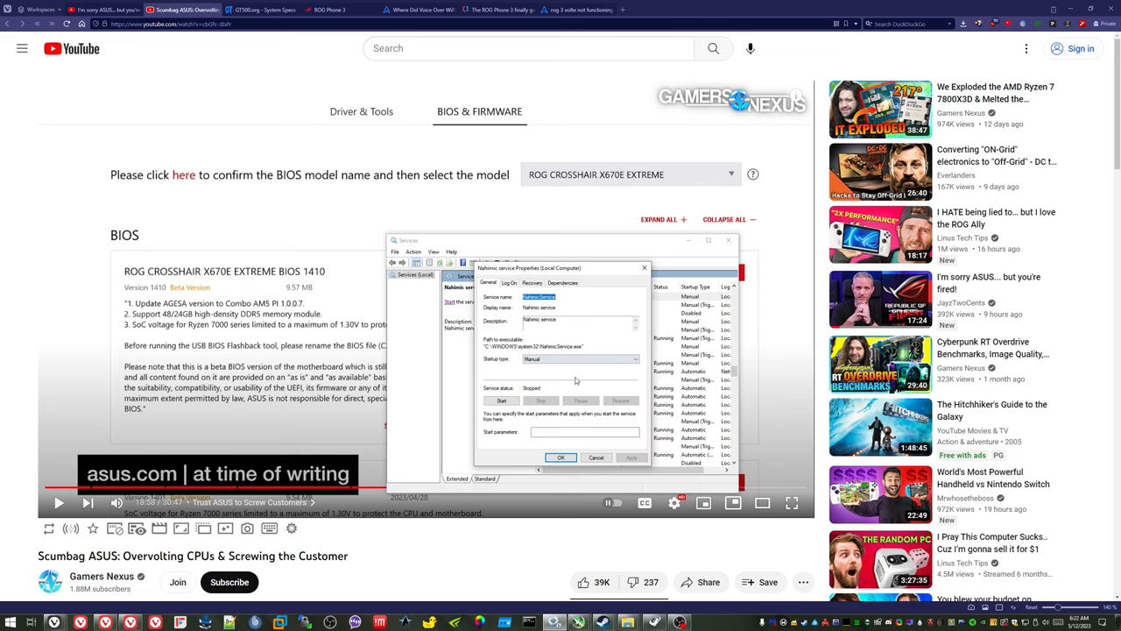
mouse_move(561, 387)
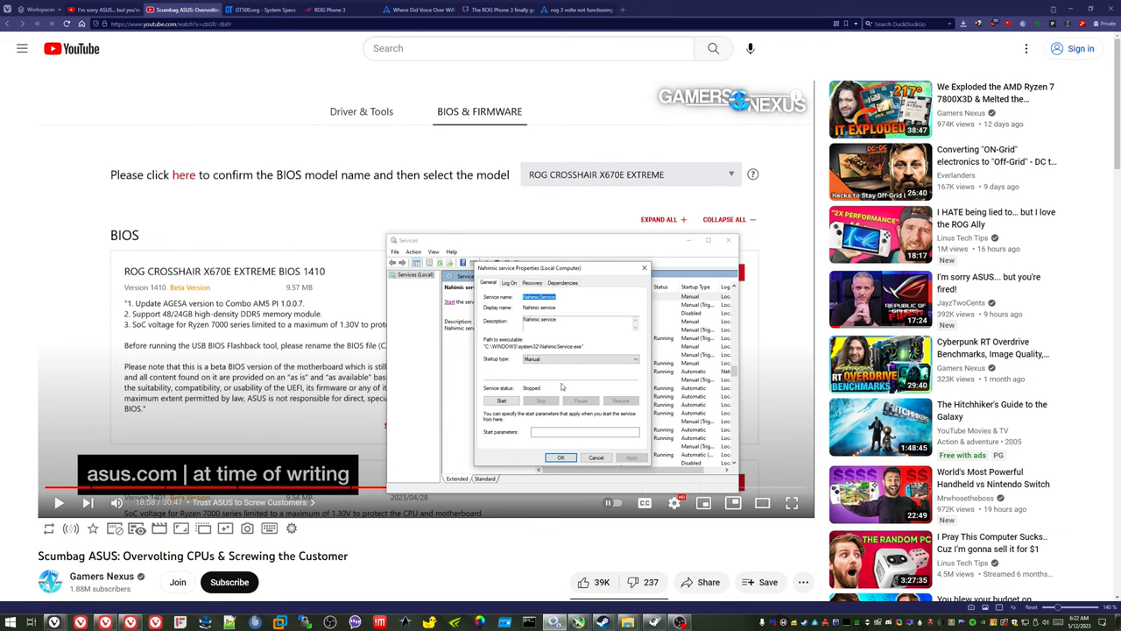
mouse_move(605, 382)
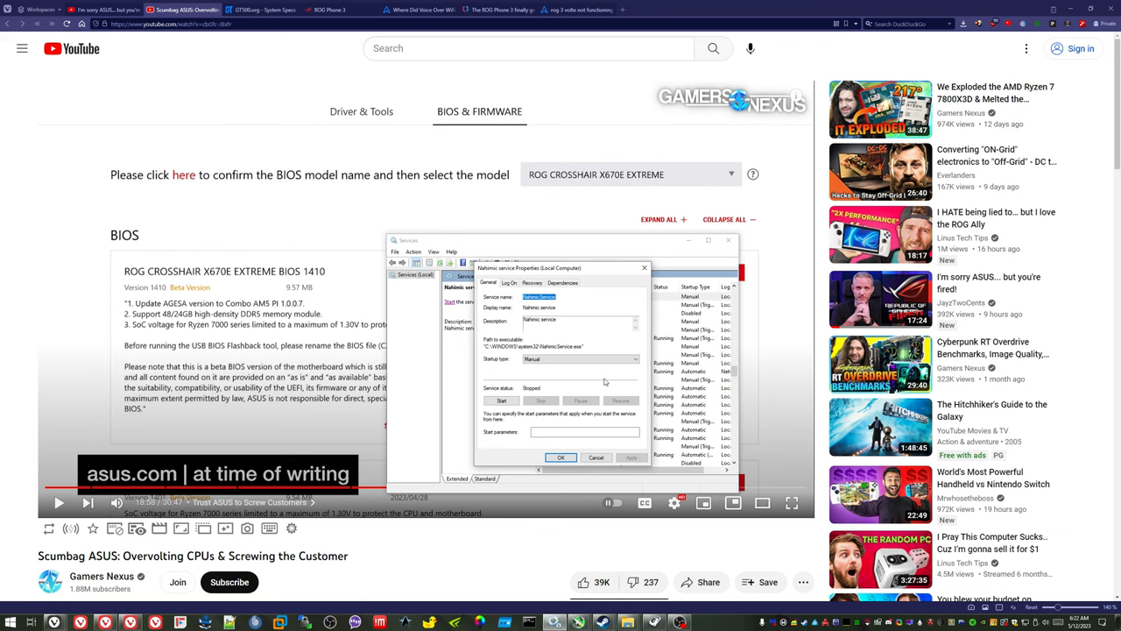
mouse_move(564, 378)
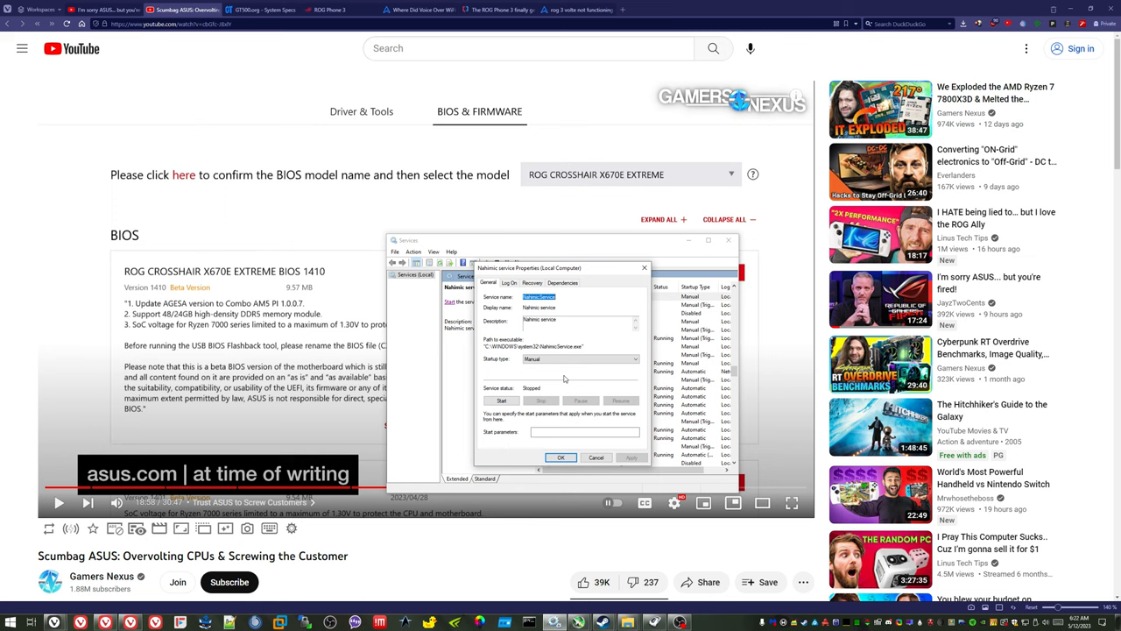
left_click(10, 622)
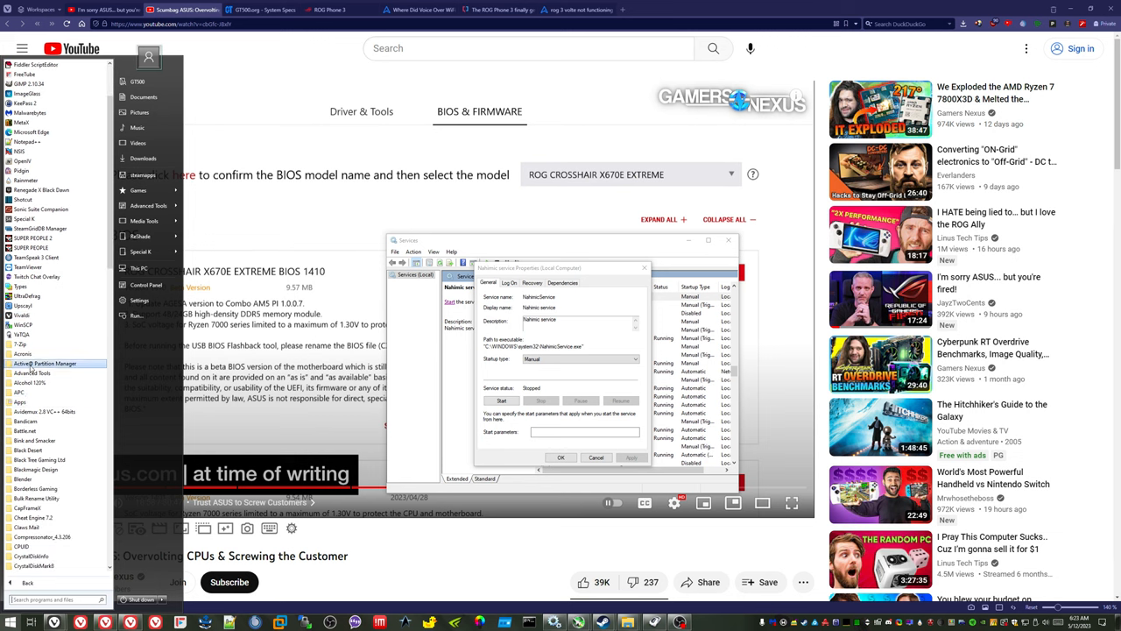
Scroll the Start menu app list down past the S entries toward Sonic Studio 3
scroll("down", 3)
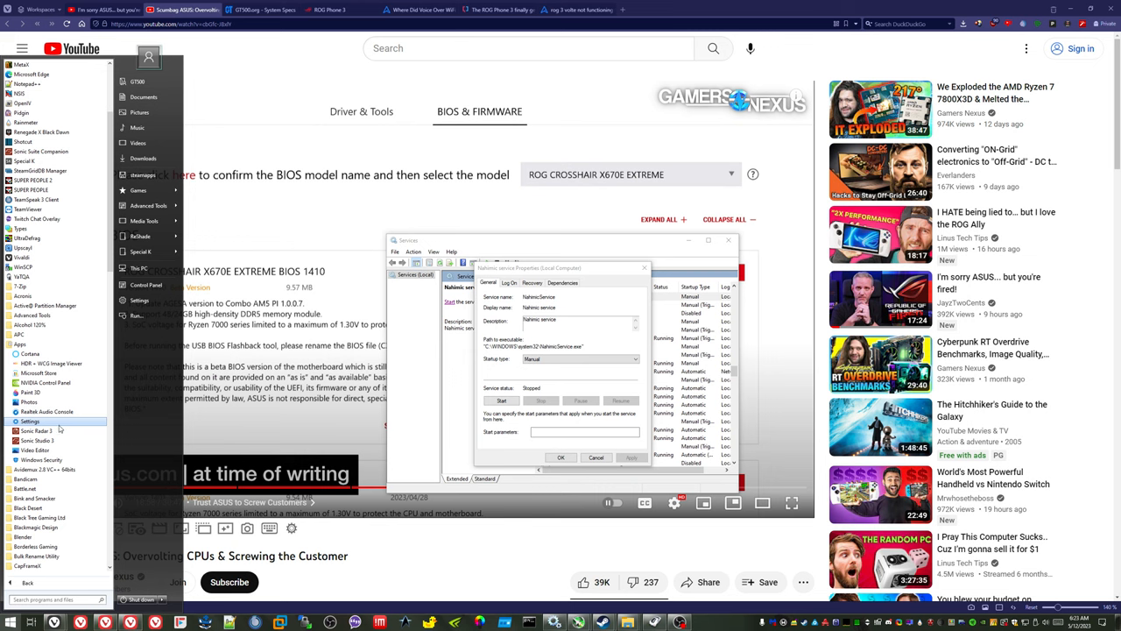
mouse_move(38, 440)
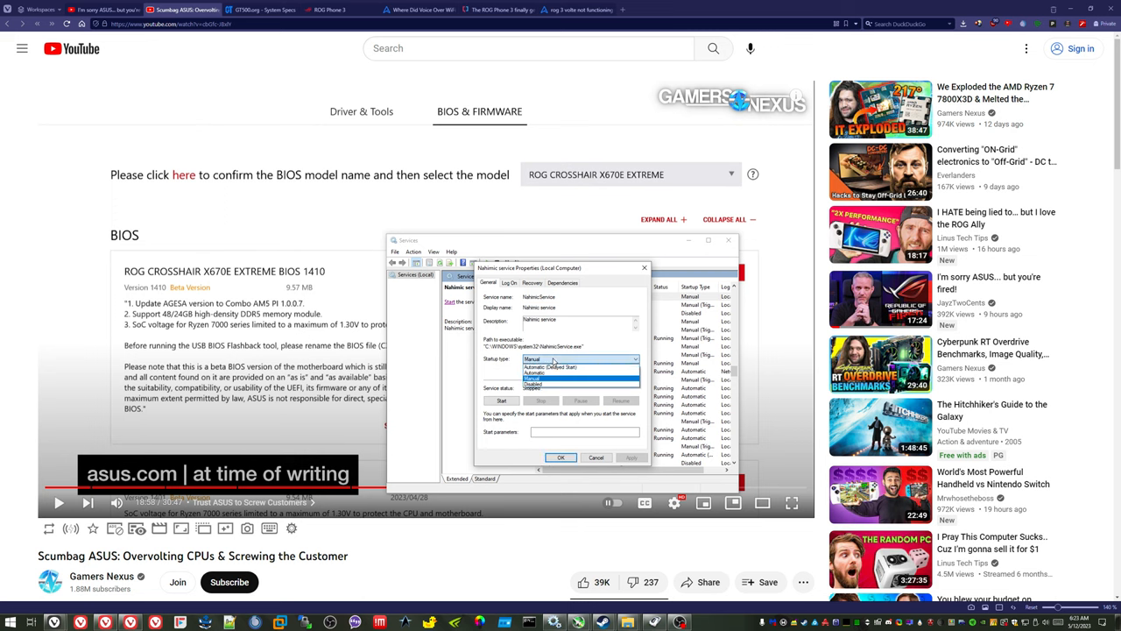
Keep the service's Manual startup type and bring up the Sonic Studio 3 window
left_click(502, 400)
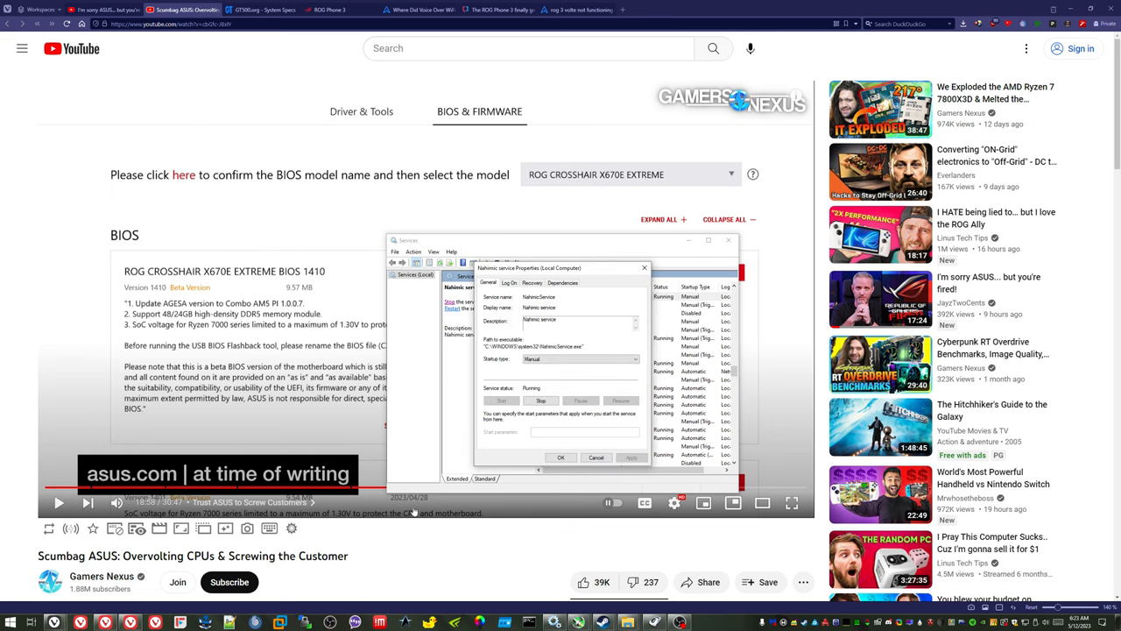
left_click(11, 620)
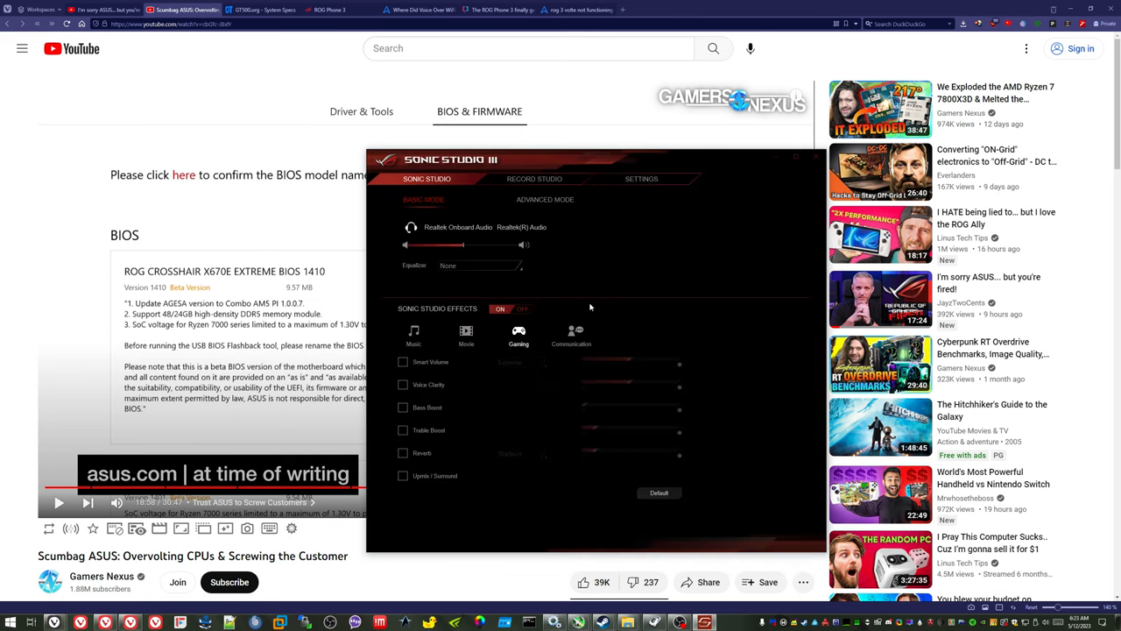
mouse_move(726, 301)
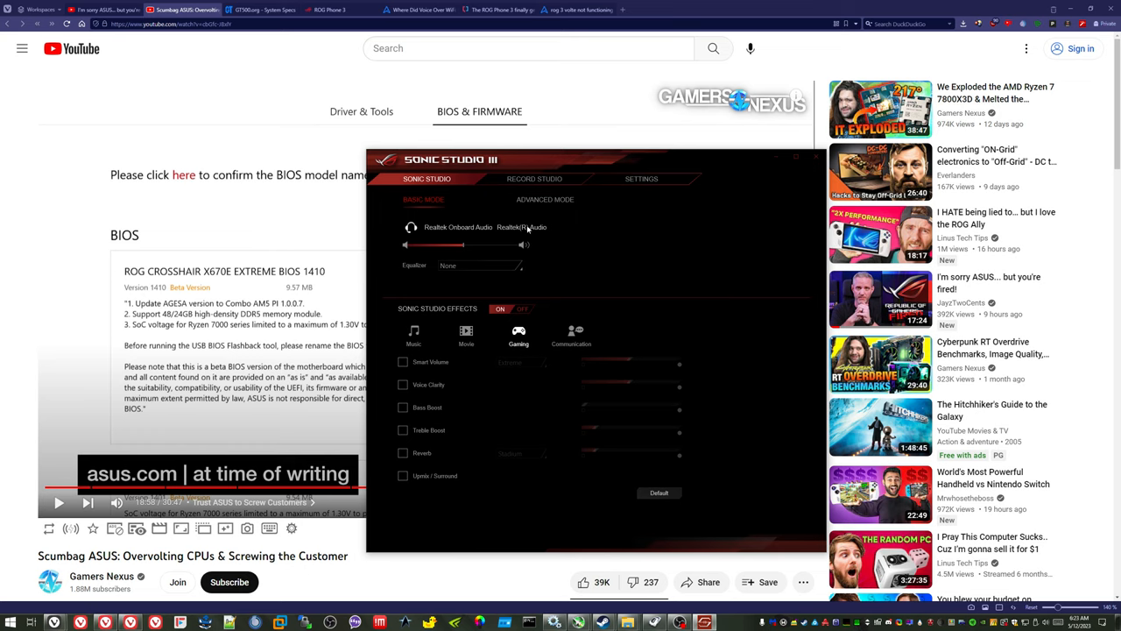
mouse_move(617, 263)
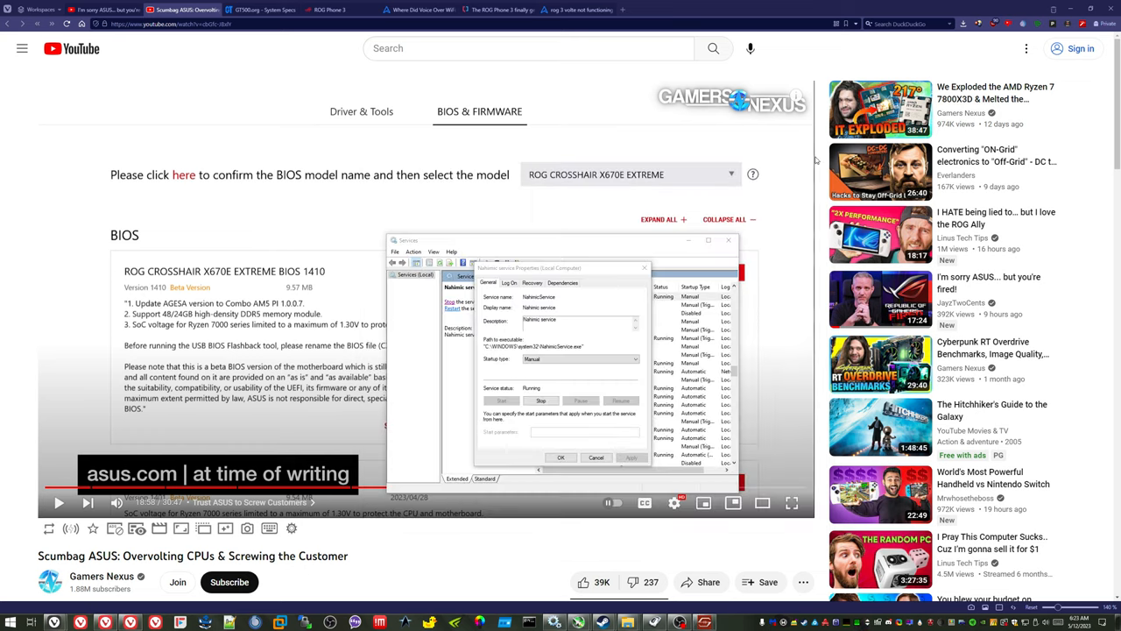
Close the service properties, returning to the full Services list
left_click(540, 399)
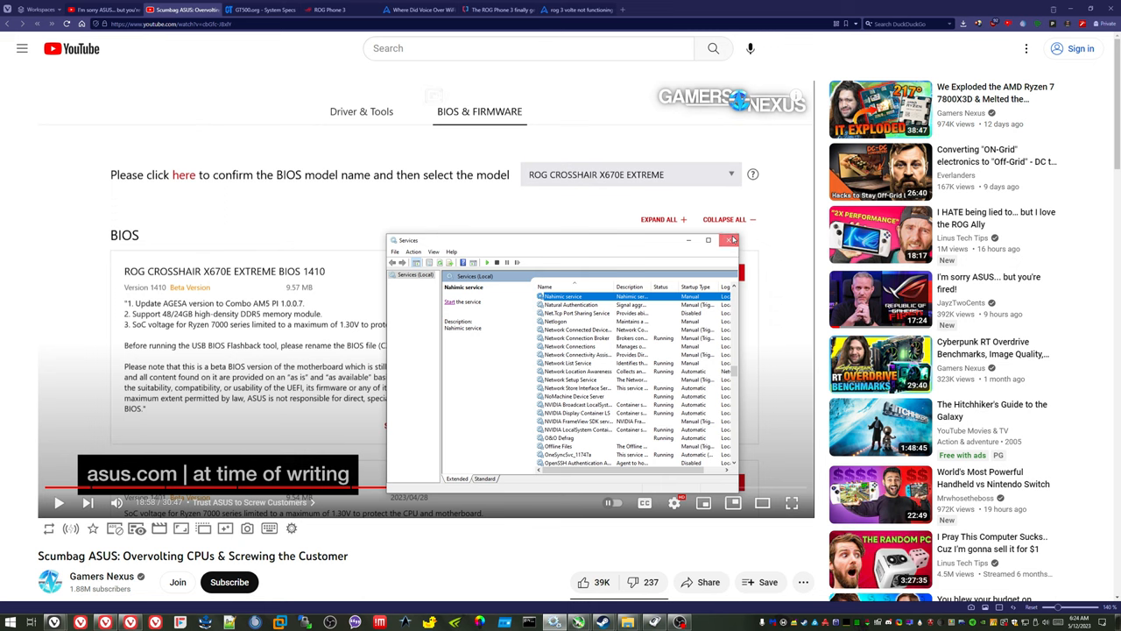
Close the Services window and switch to JayzTwoCents' 'I'm sorry ASUS... but you're fired!' video
left_click(733, 238)
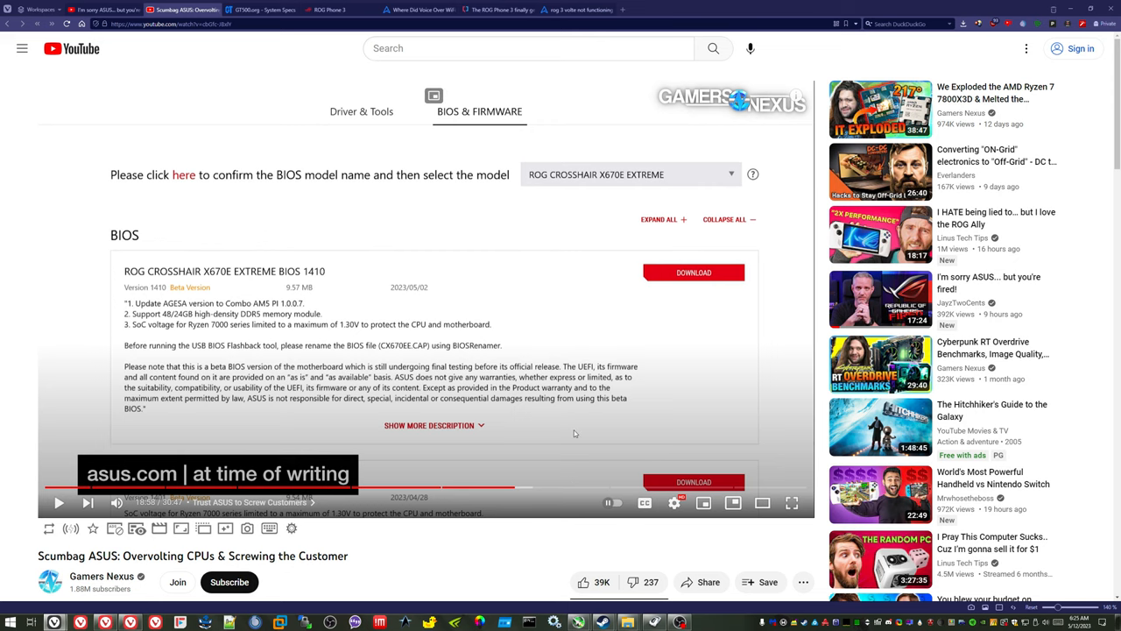
left_click(103, 10)
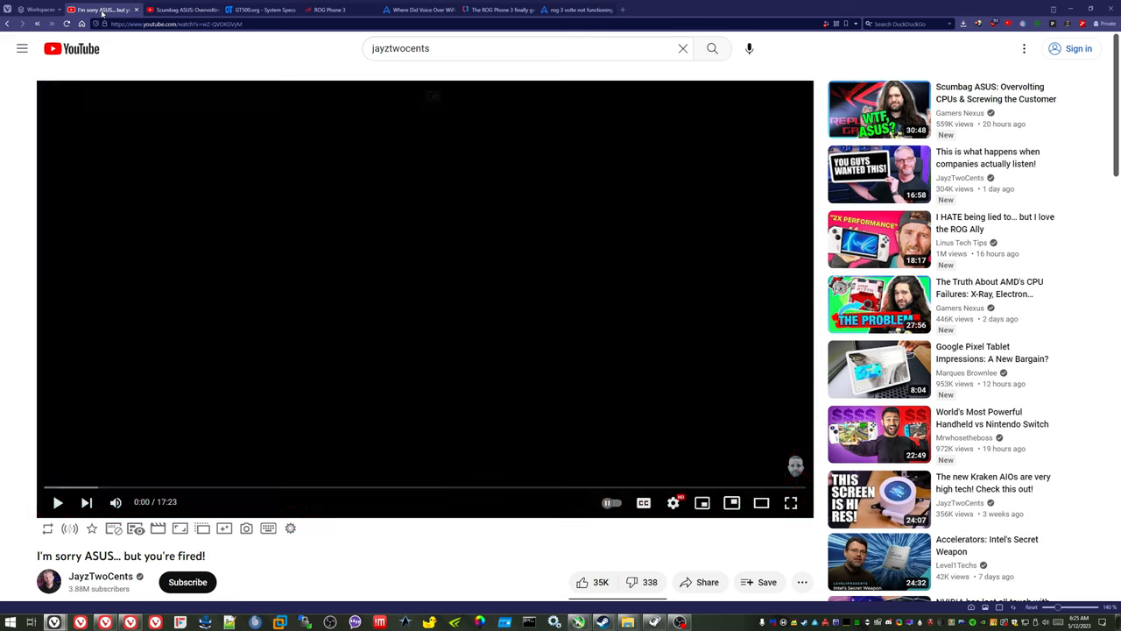